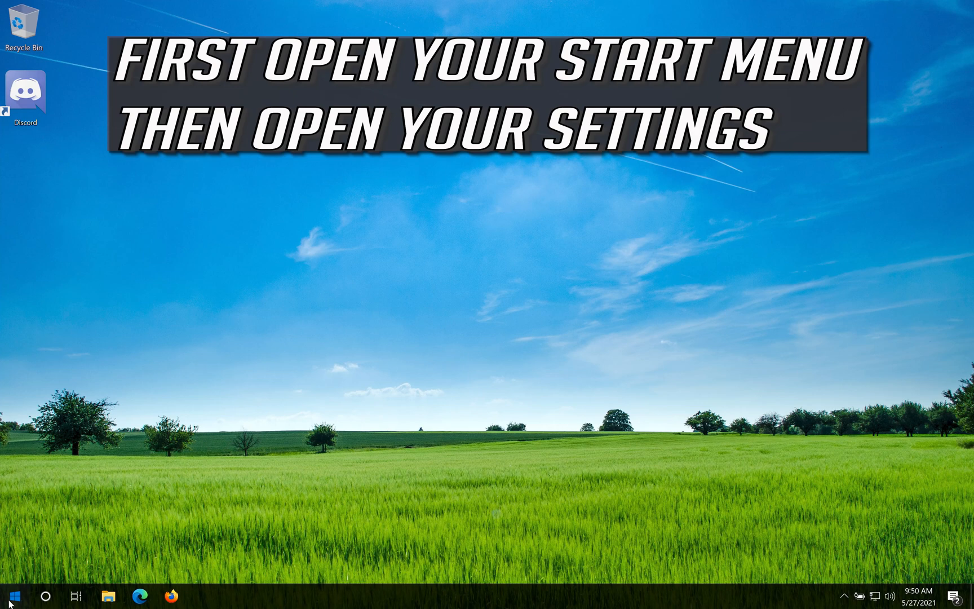
# - Launch Windows Settings from Start and scroll the home page down to the Privacy category
pyautogui.click(8, 595)
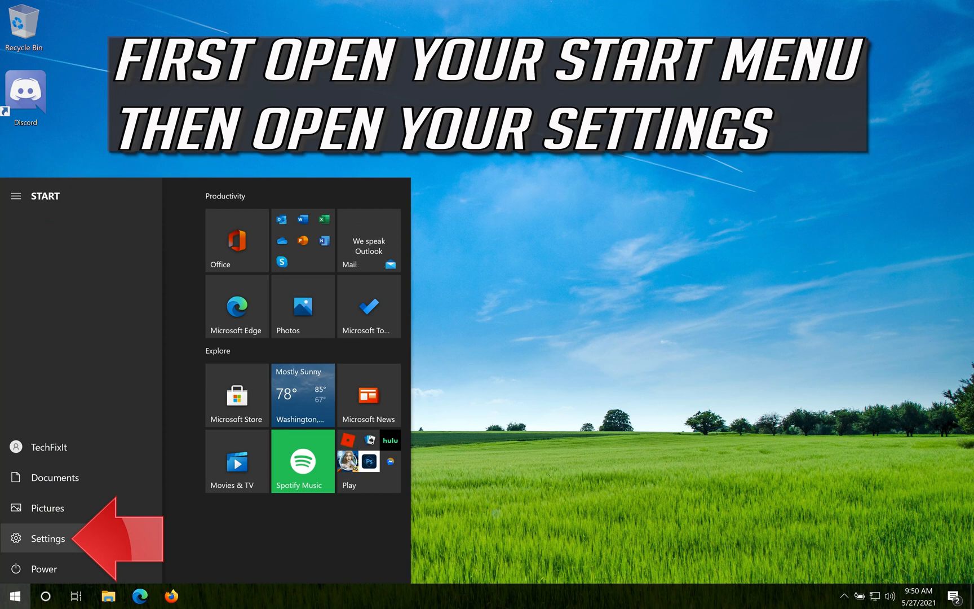
pyautogui.click(46, 537)
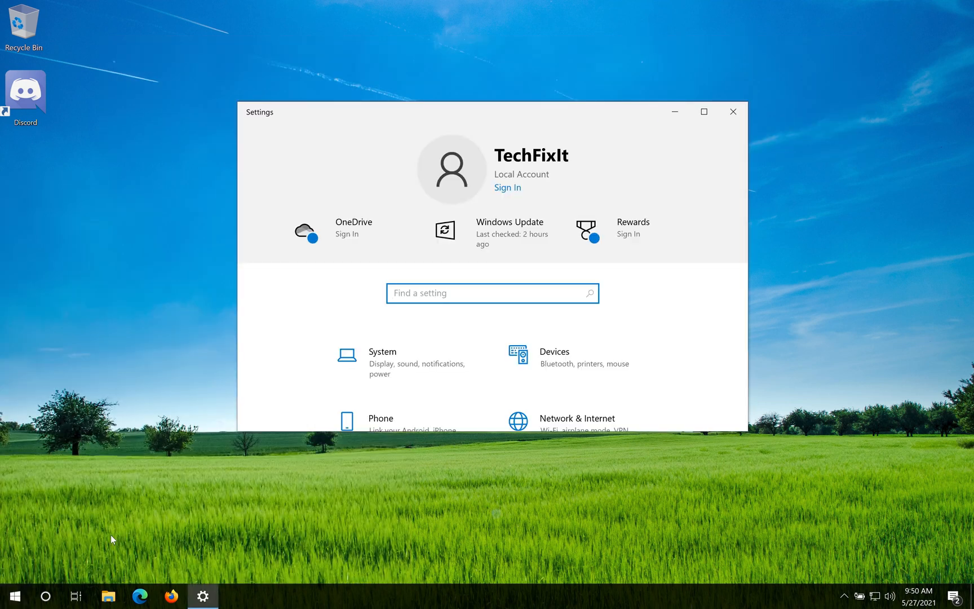
pyautogui.scroll(-3)
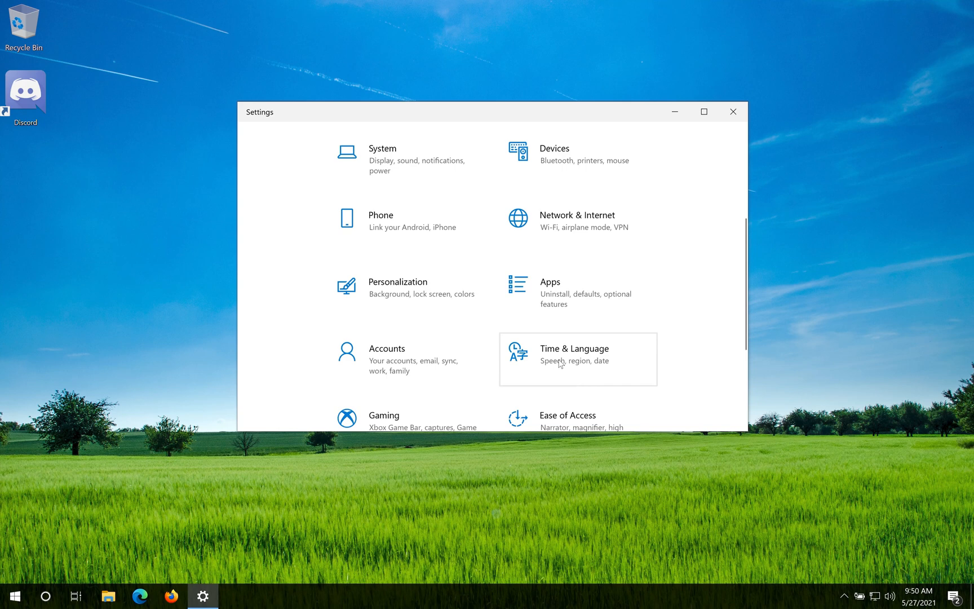
pyautogui.scroll(-3)
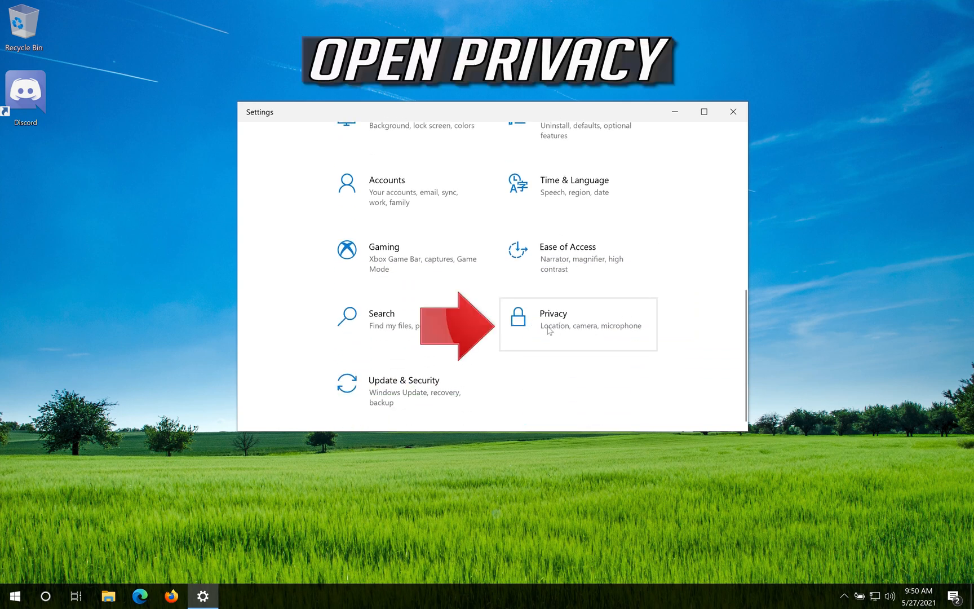
pyautogui.moveTo(616, 336)
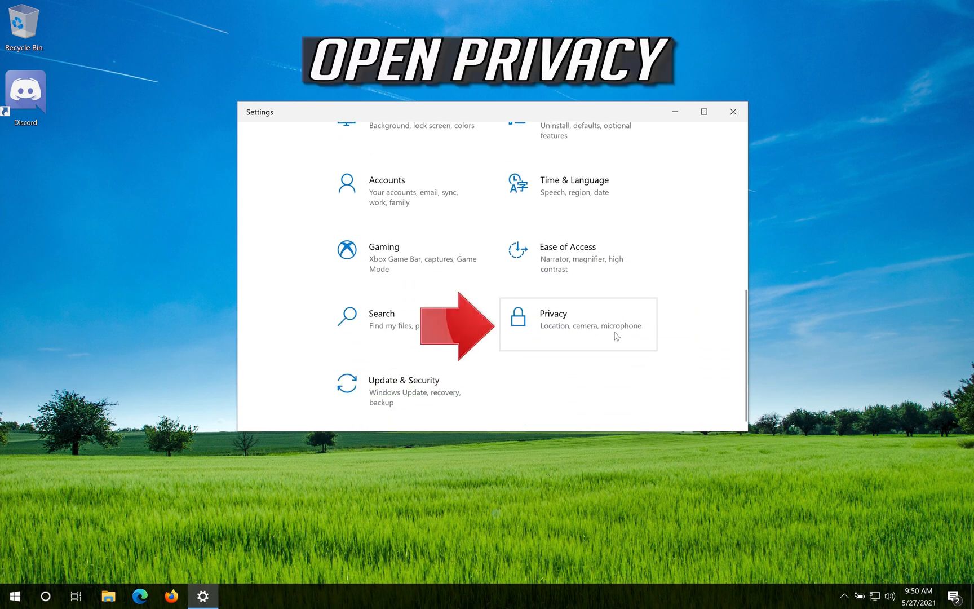
# - Go into Privacy and open the Camera permissions page under App permissions
pyautogui.click(552, 313)
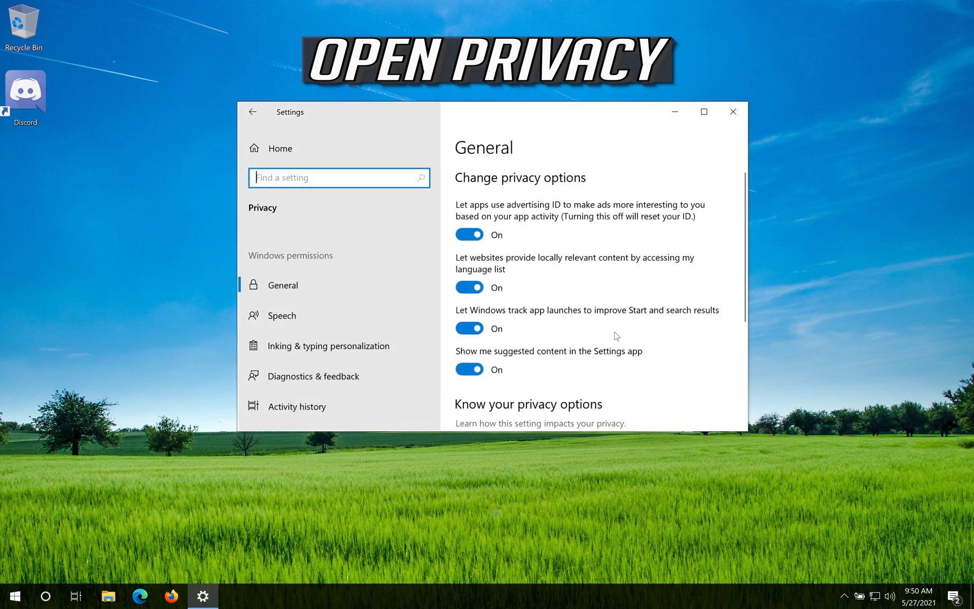
pyautogui.moveTo(328, 305)
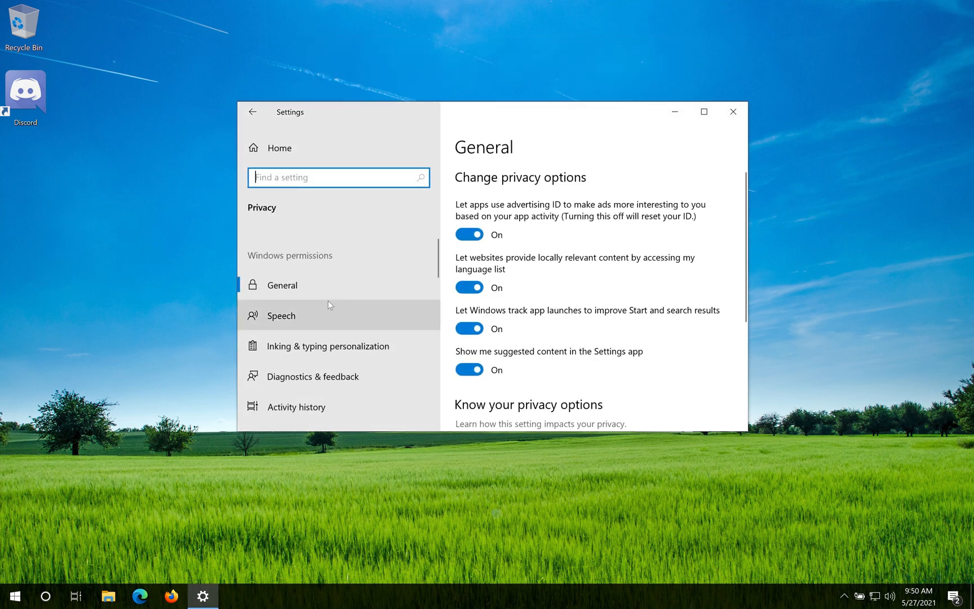
pyautogui.scroll(-3)
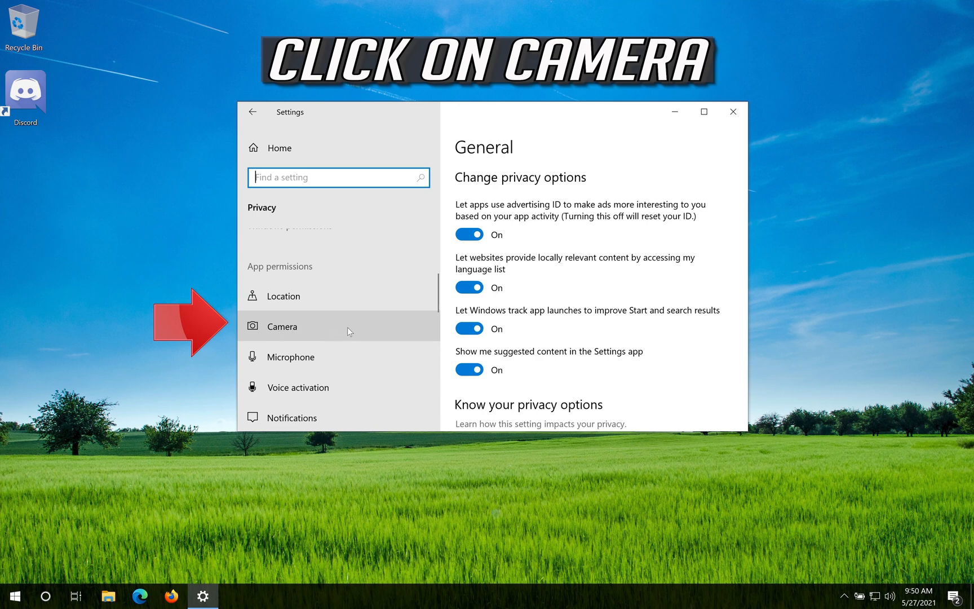
pyautogui.moveTo(359, 325)
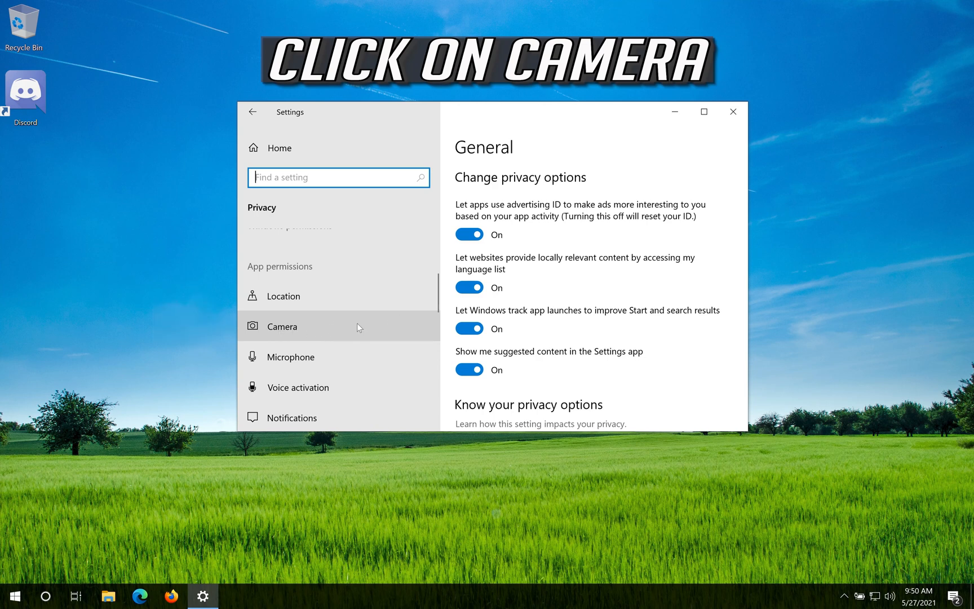
pyautogui.click(282, 326)
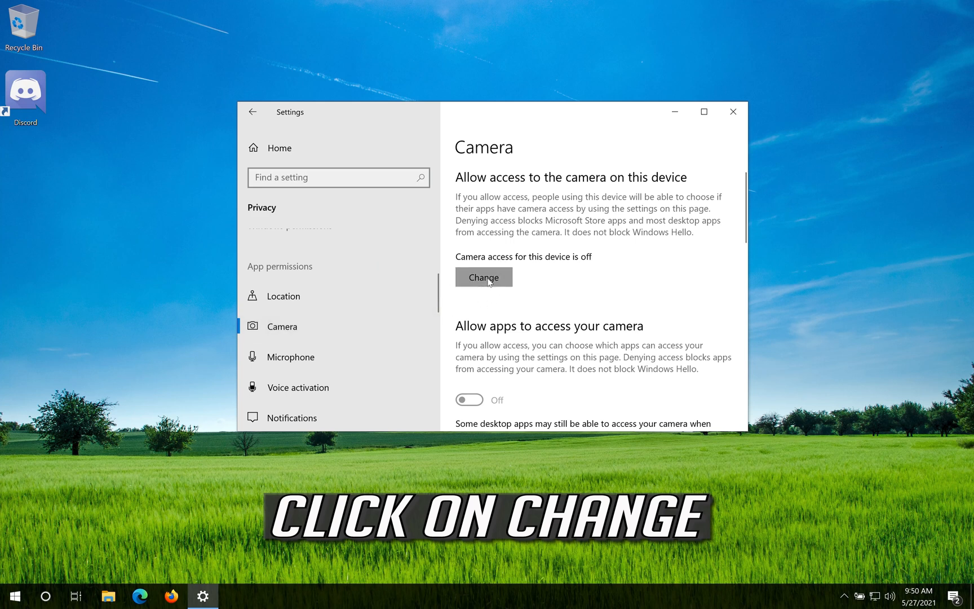
# - Switch on camera access for this device and allow apps to access the camera
pyautogui.click(484, 277)
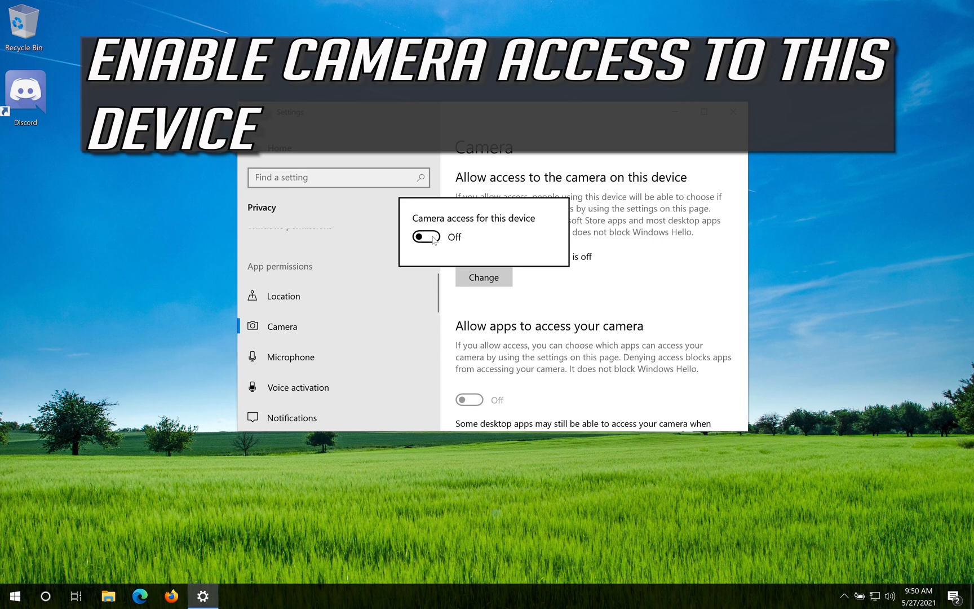
pyautogui.click(426, 237)
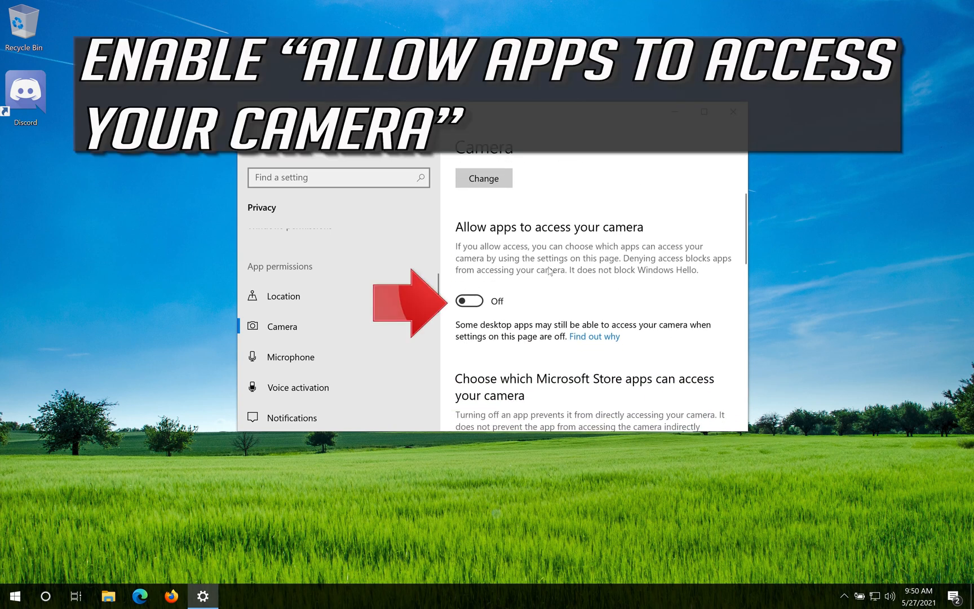
pyautogui.moveTo(660, 257)
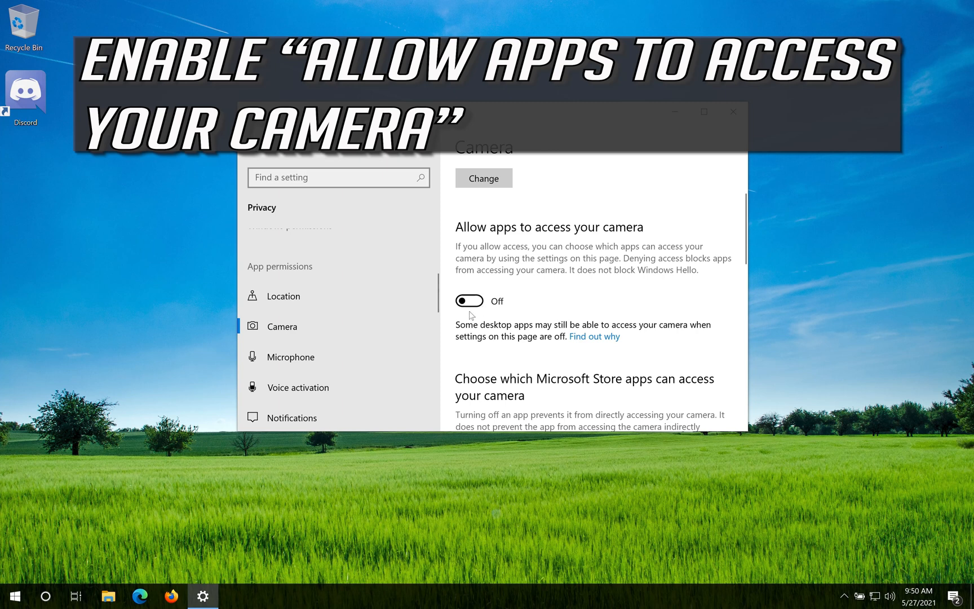
pyautogui.click(470, 301)
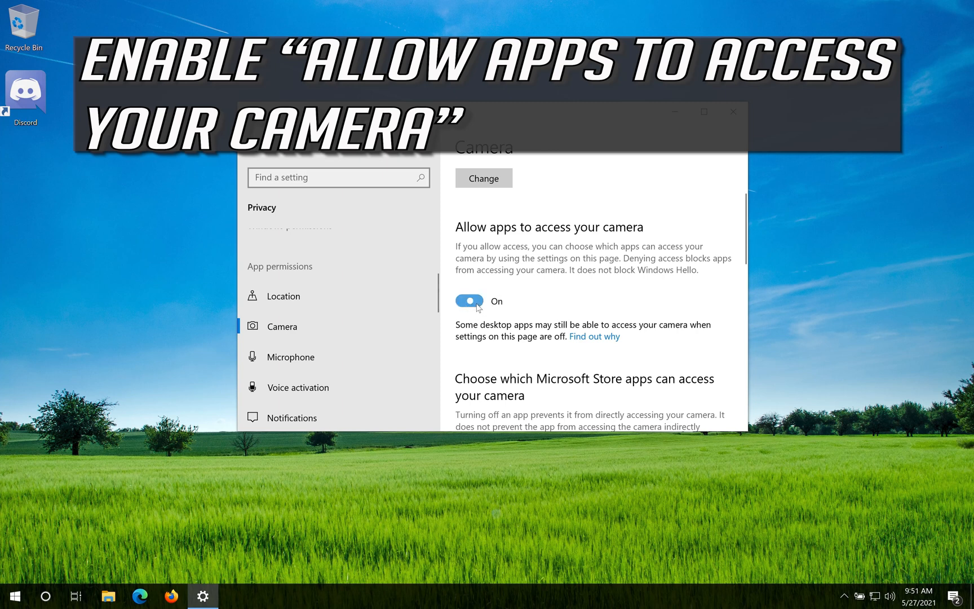
pyautogui.scroll(-3)
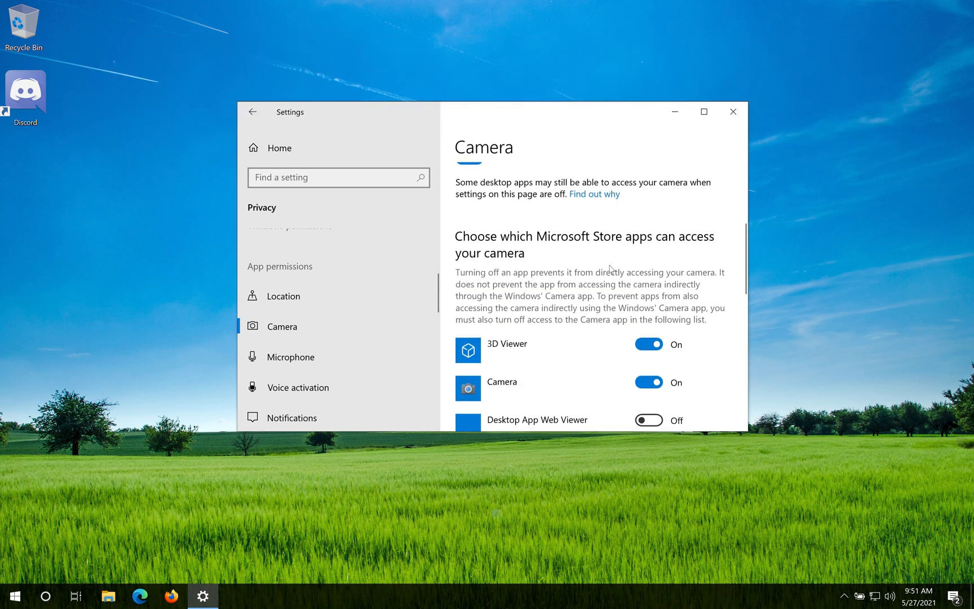
pyautogui.scroll(-3)
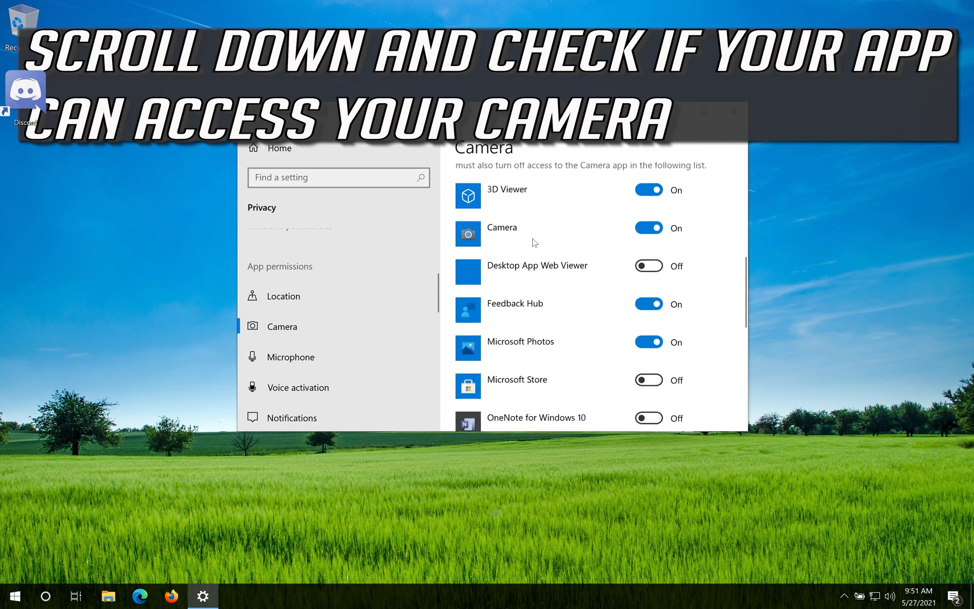
pyautogui.scroll(-3)
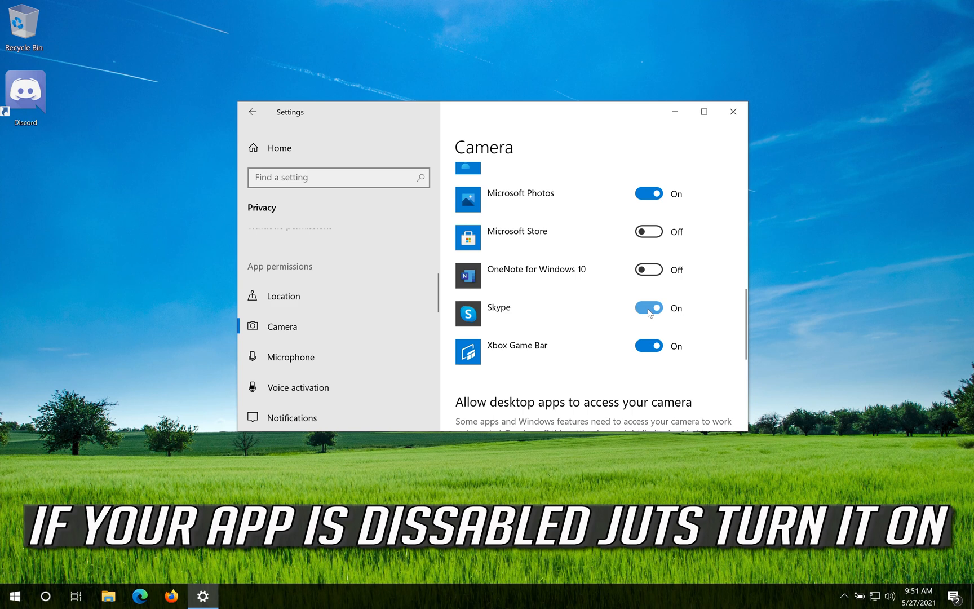
pyautogui.scroll(-3)
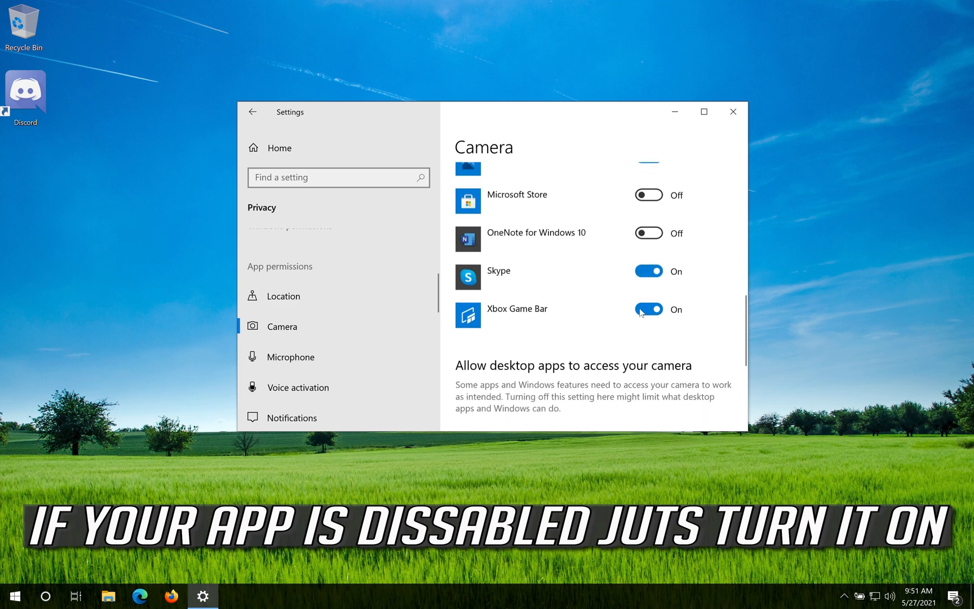
pyautogui.scroll(-3)
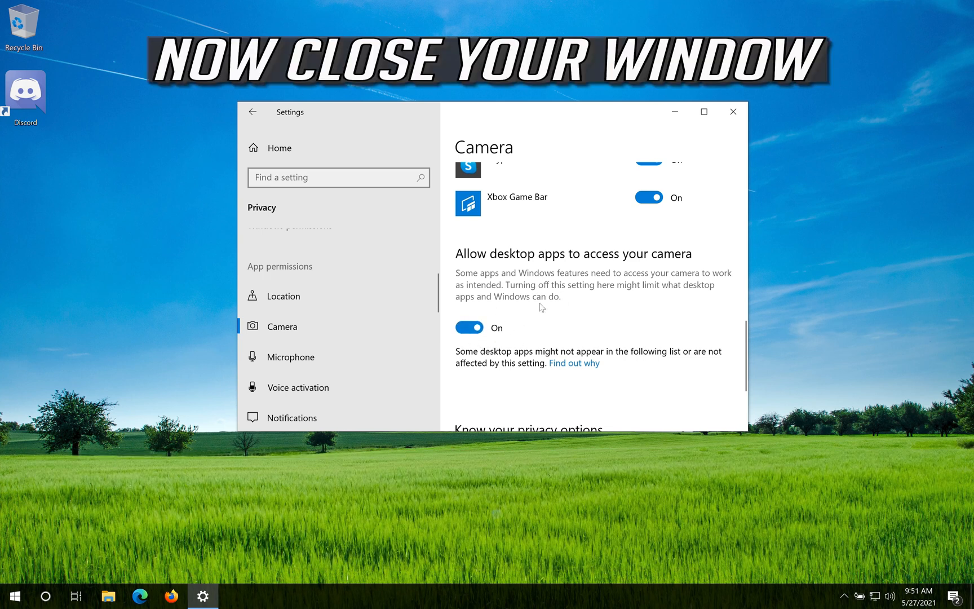
pyautogui.moveTo(734, 111)
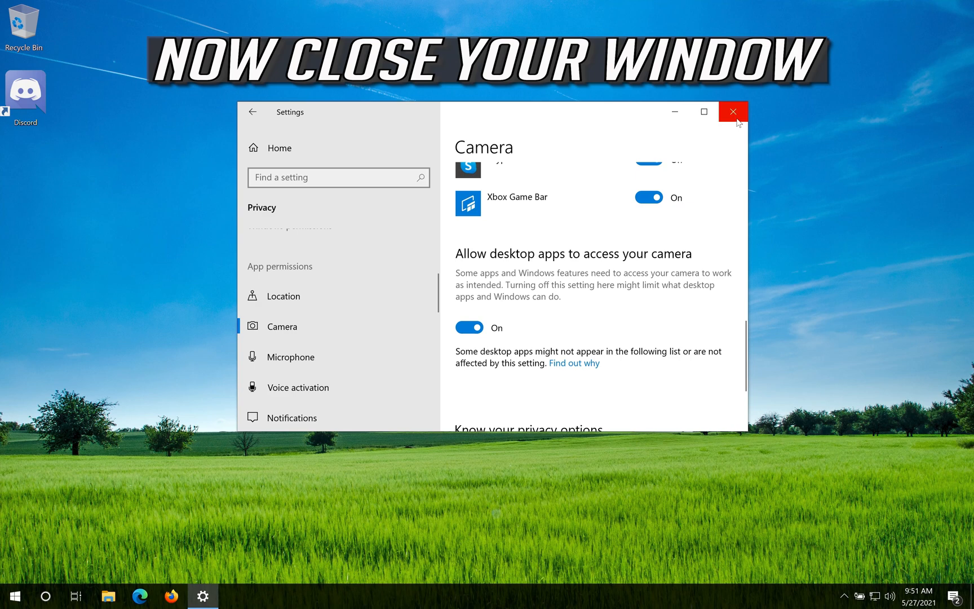
# - Close Settings and search Start for "device manager" to launch Device Manager
pyautogui.click(733, 112)
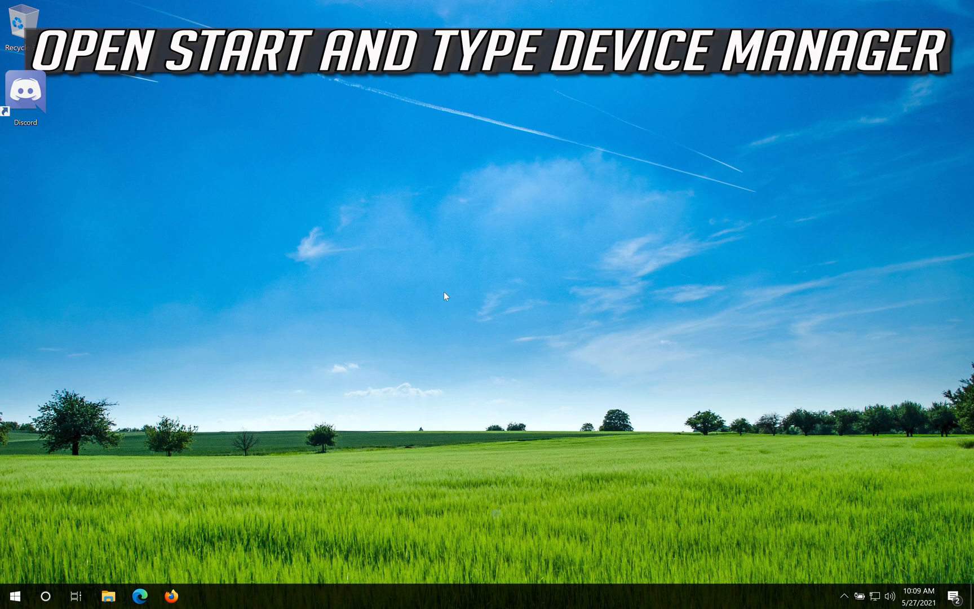
pyautogui.click(9, 596)
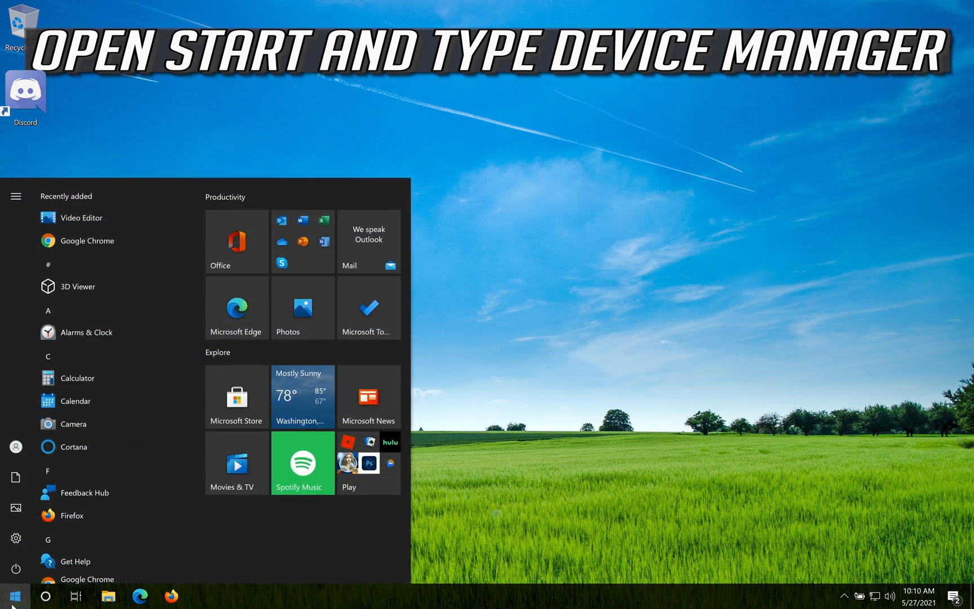
pyautogui.write('dev')
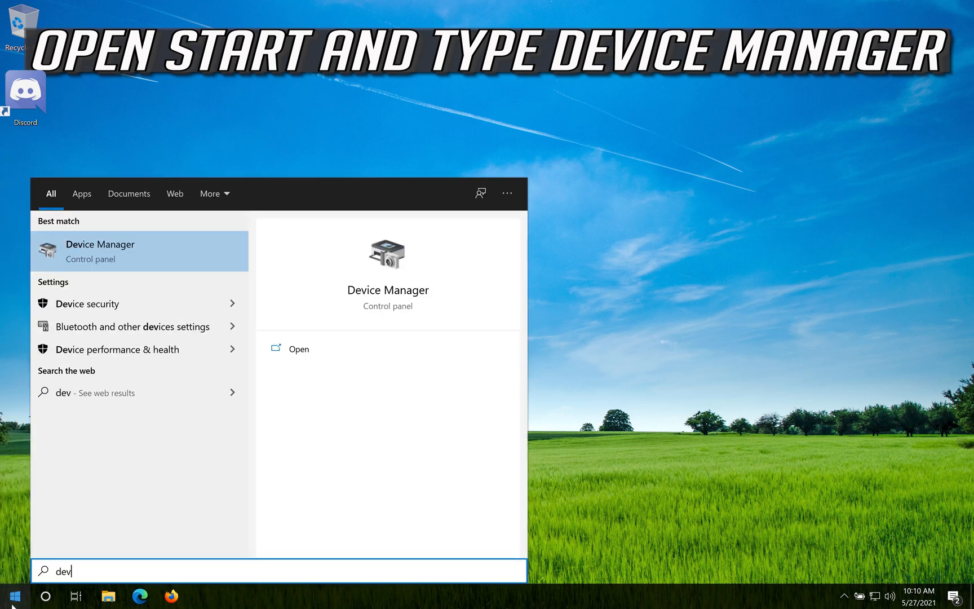
pyautogui.write('ice manager')
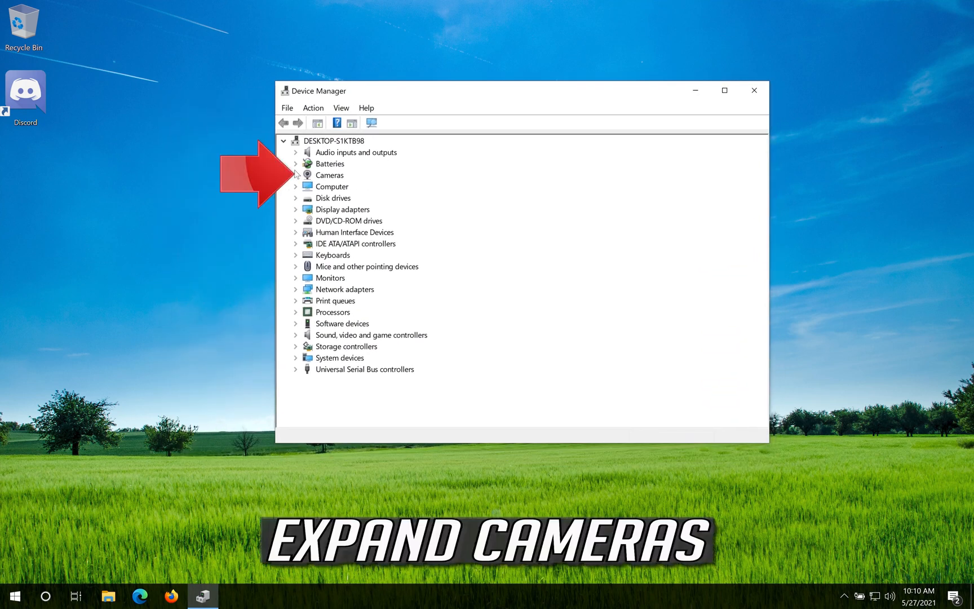
# - Expand Cameras and bring up the context menu for VirtualBox Webcam - Integrated Webcam
pyautogui.click(295, 175)
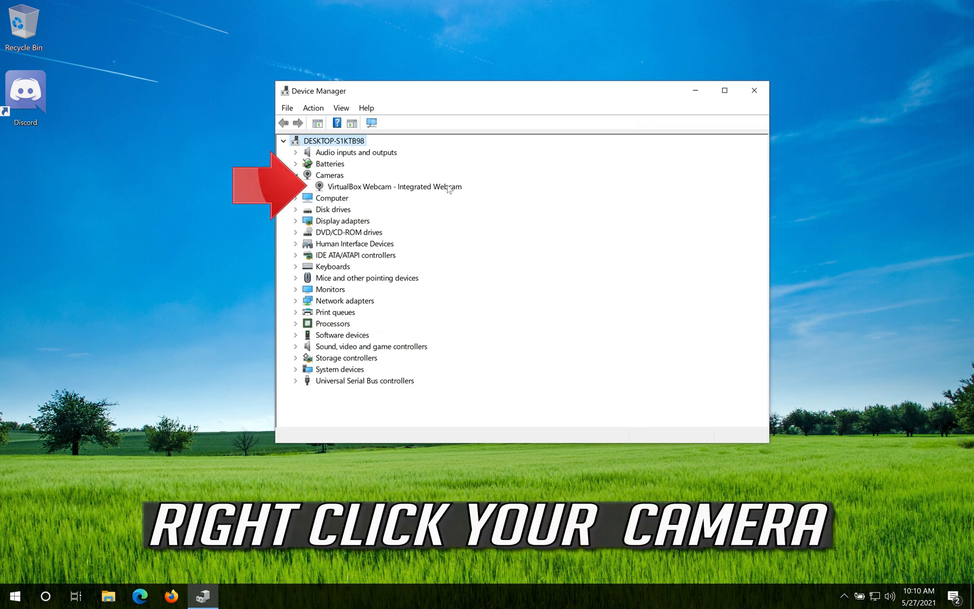
pyautogui.click(394, 186)
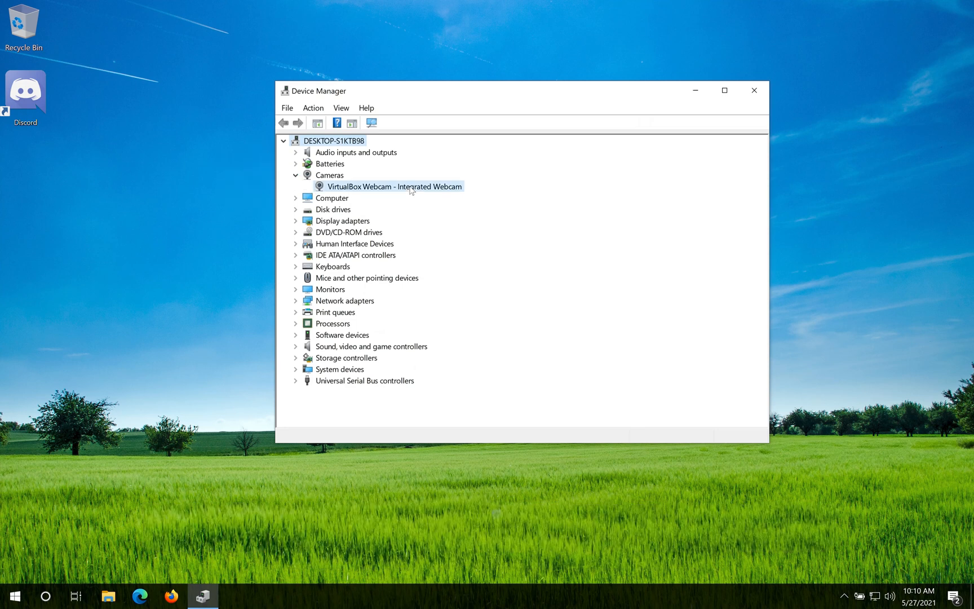
pyautogui.rightClick(394, 186)
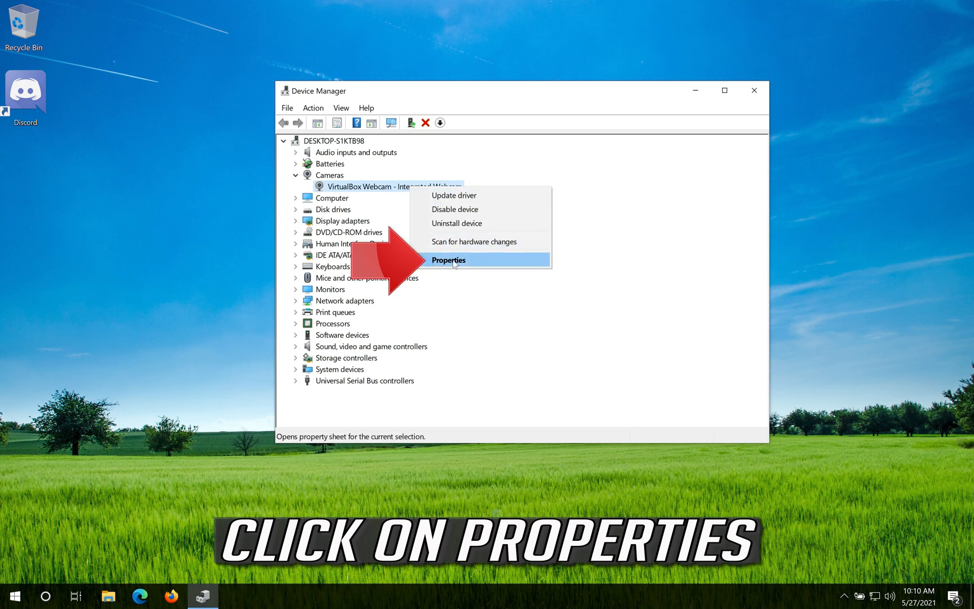
pyautogui.moveTo(477, 266)
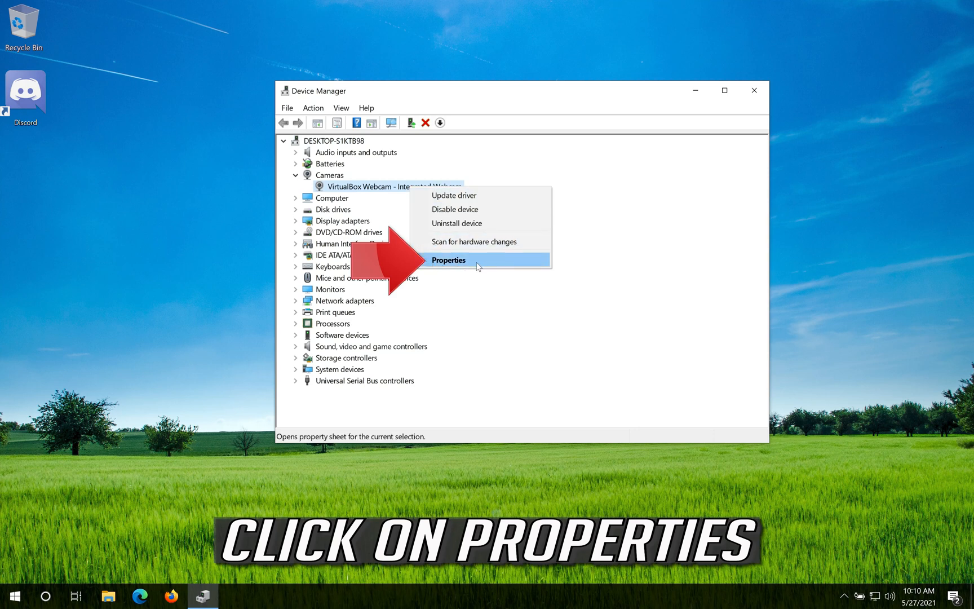
# - From the webcam's Driver properties, run Update Driver with automatic driver search
pyautogui.click(448, 259)
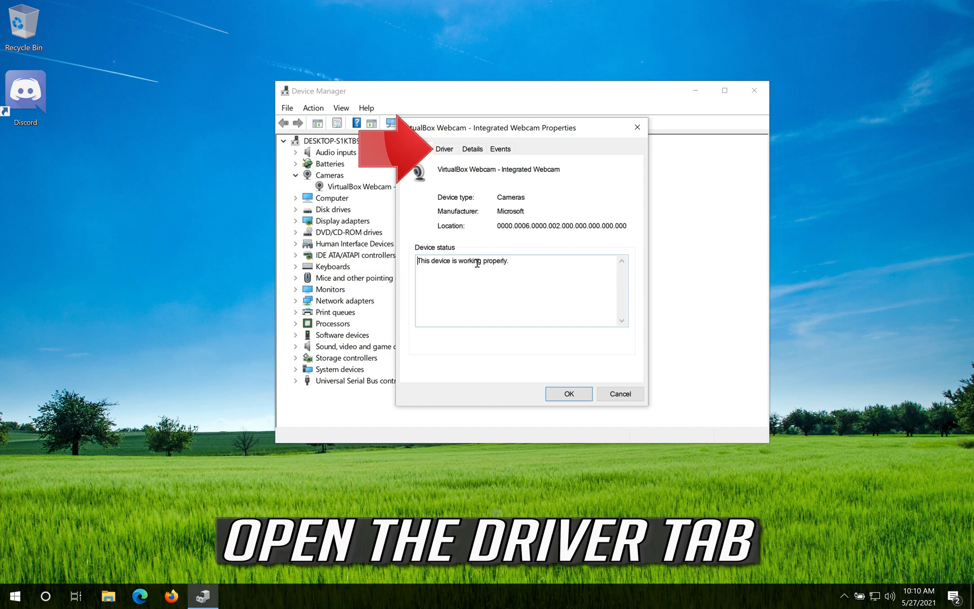
pyautogui.moveTo(458, 152)
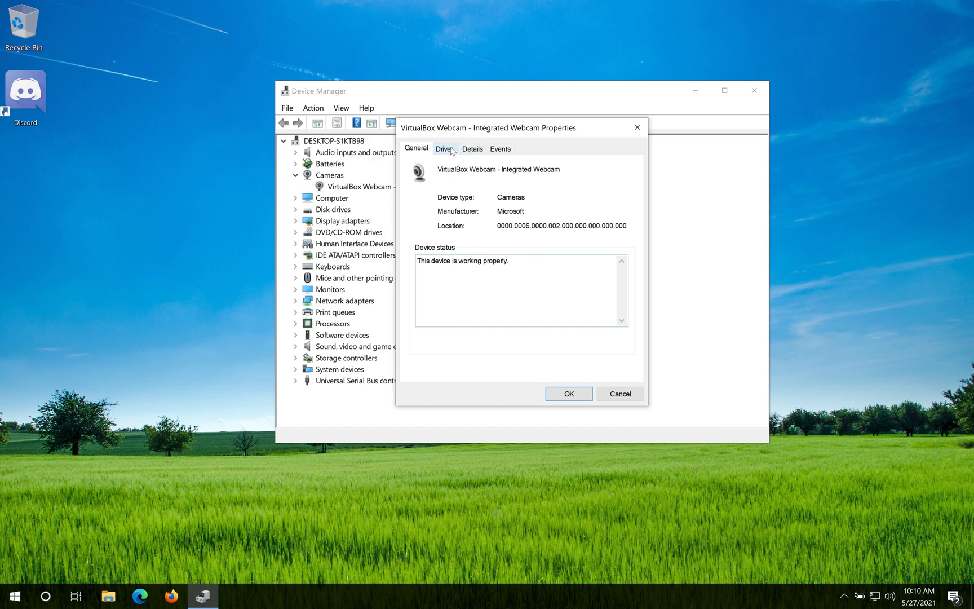
pyautogui.click(443, 149)
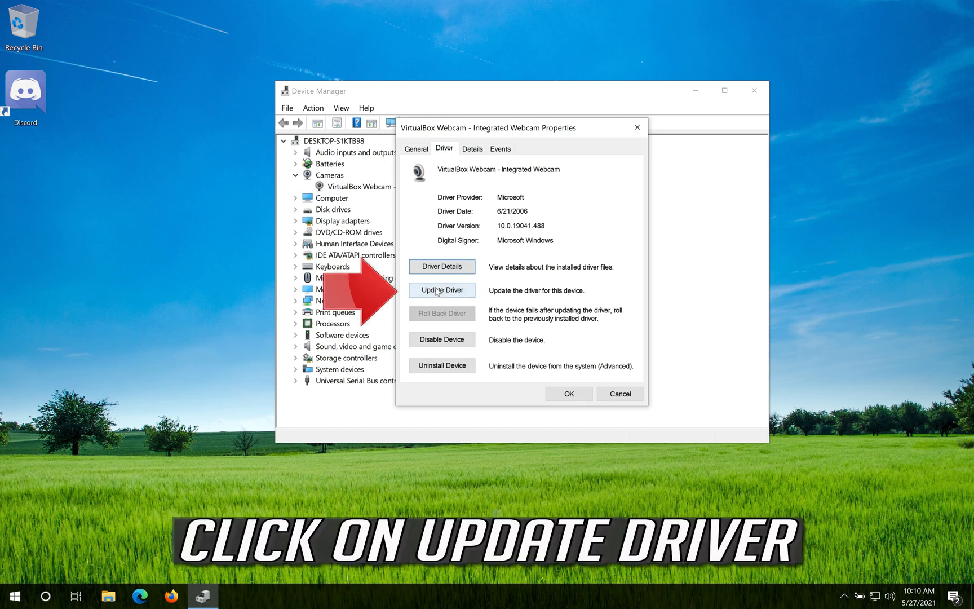
pyautogui.click(442, 290)
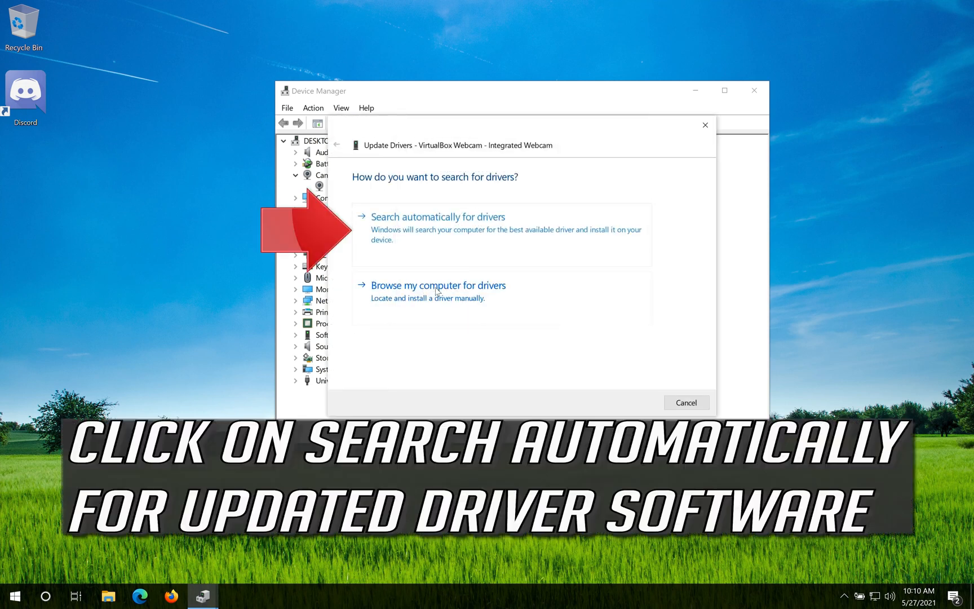
pyautogui.moveTo(442, 235)
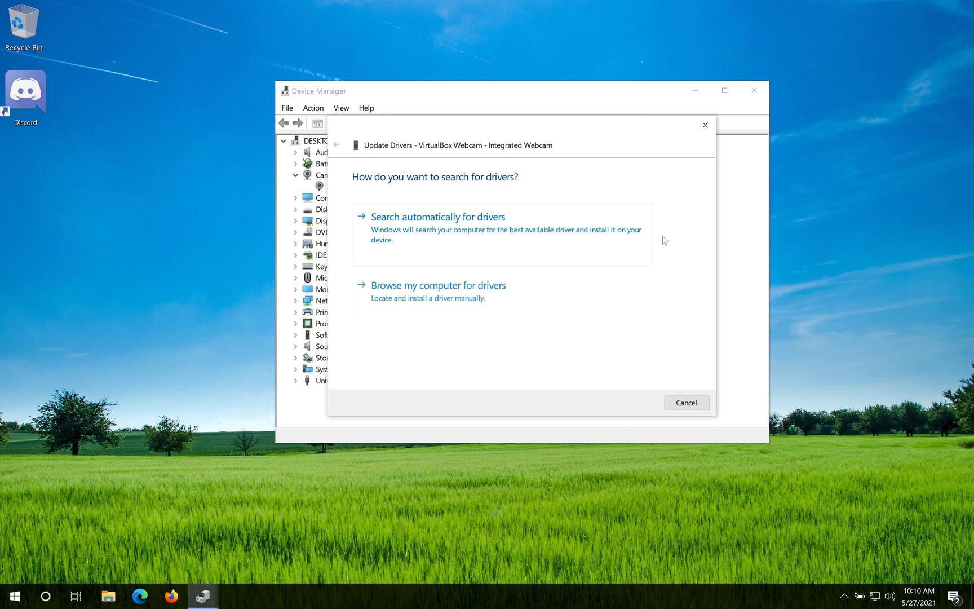
pyautogui.moveTo(478, 242)
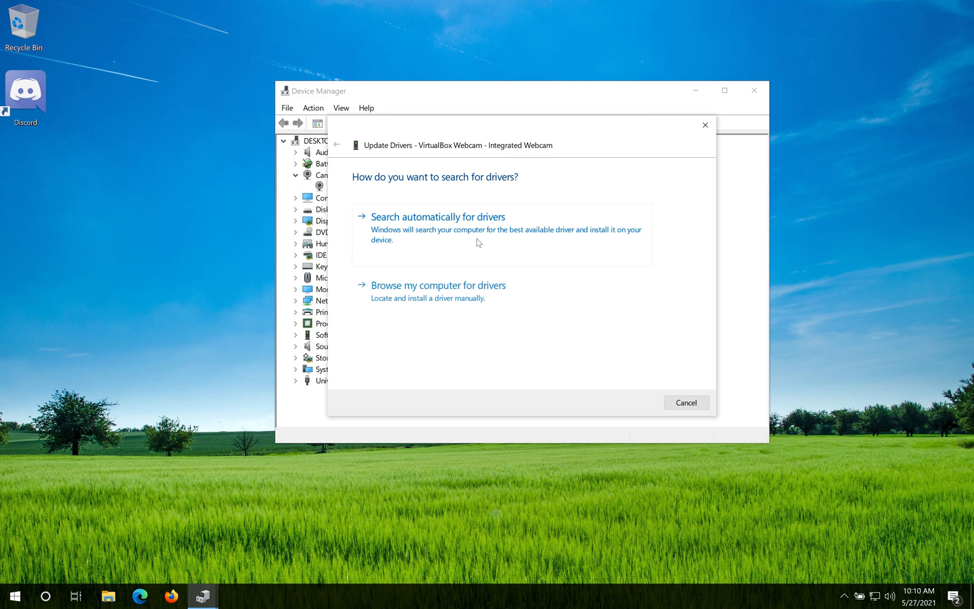
pyautogui.click(438, 216)
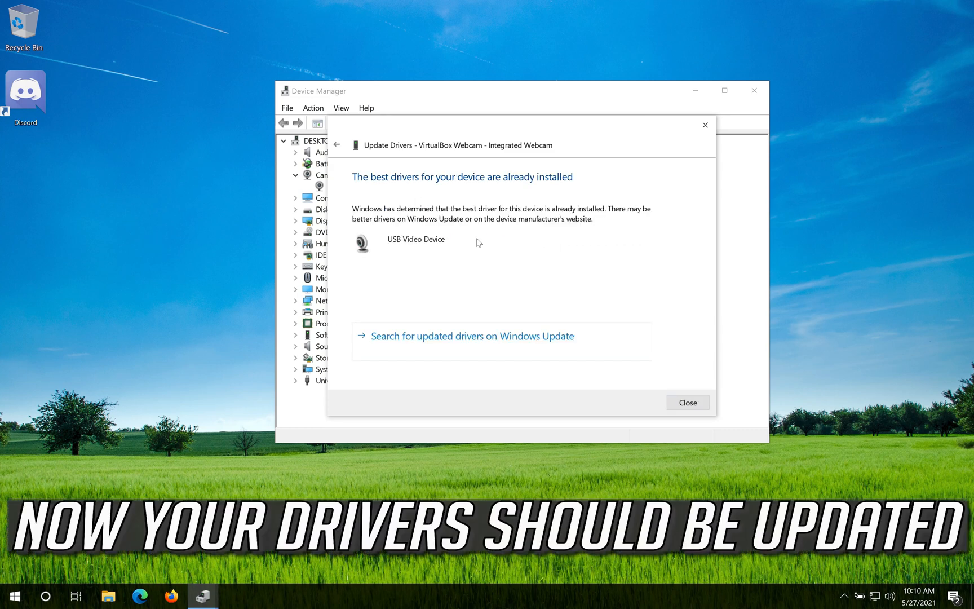
pyautogui.moveTo(458, 259)
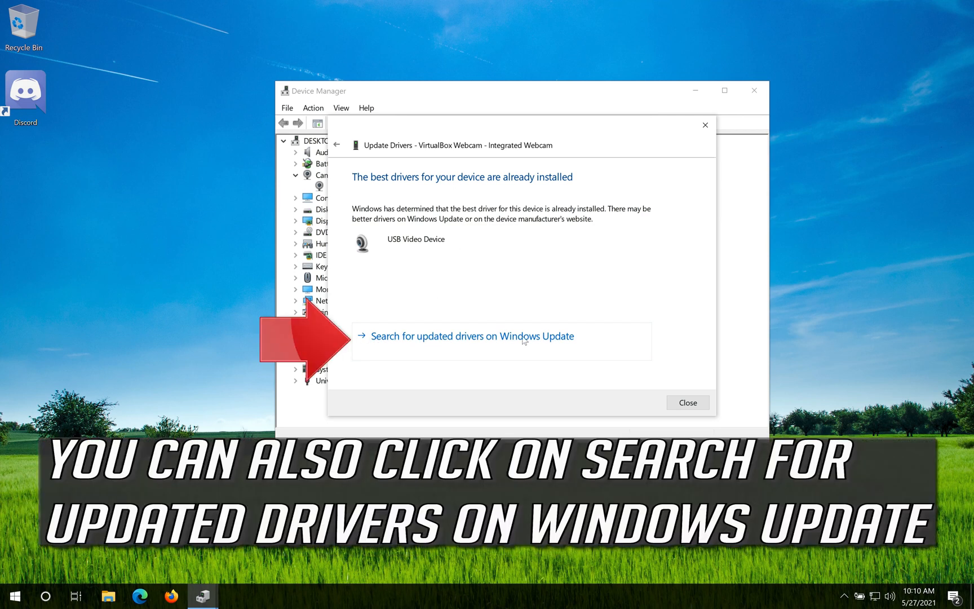
pyautogui.moveTo(512, 348)
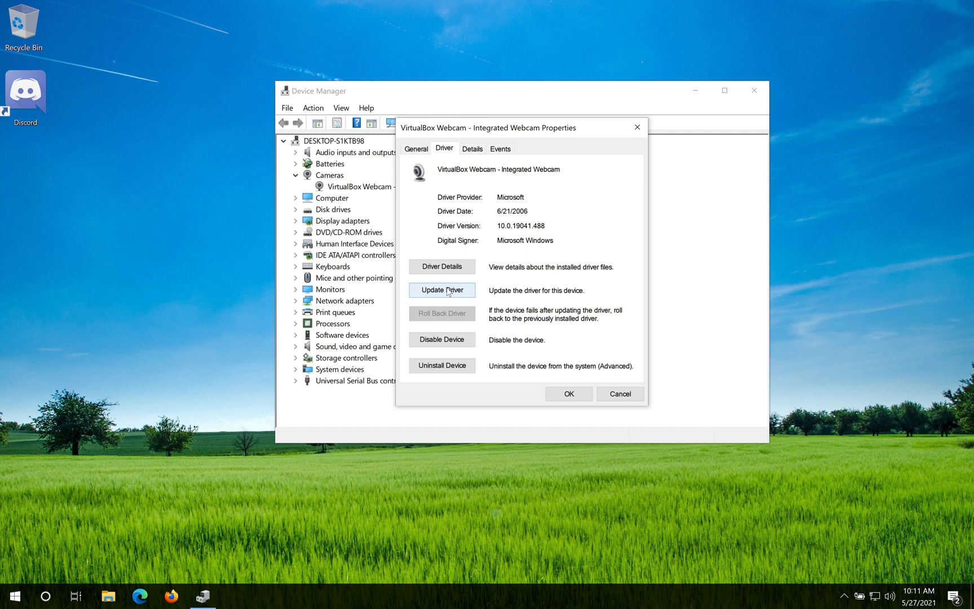
# - Update the driver again manually, installing USB Video Device from the local list, and close the success notice
pyautogui.click(442, 289)
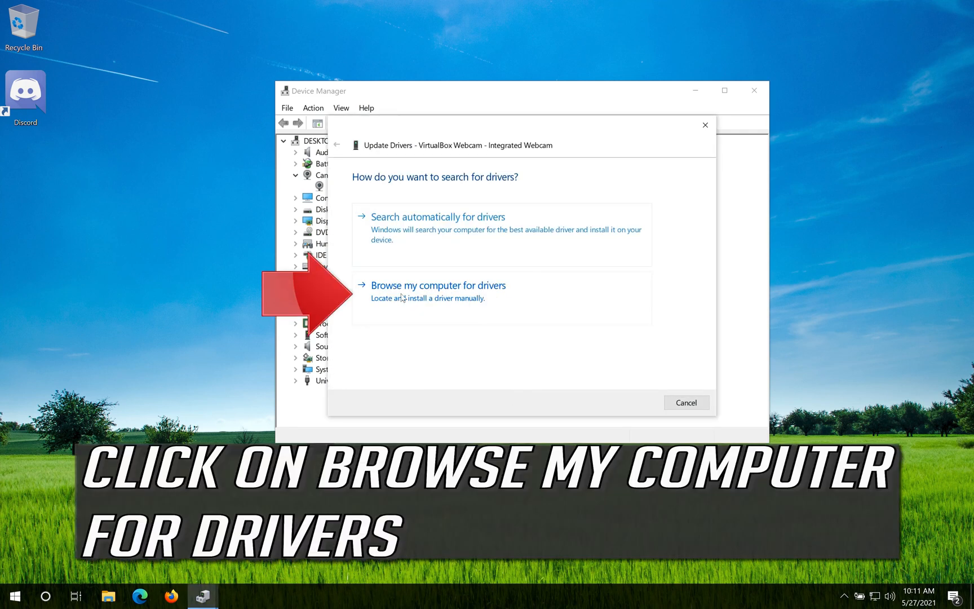
pyautogui.moveTo(640, 296)
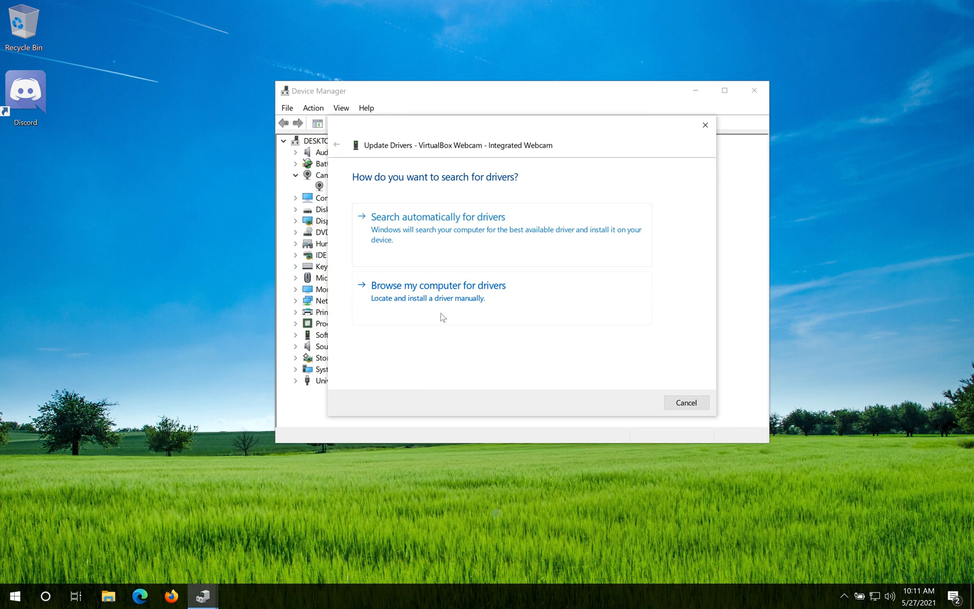
pyautogui.click(439, 285)
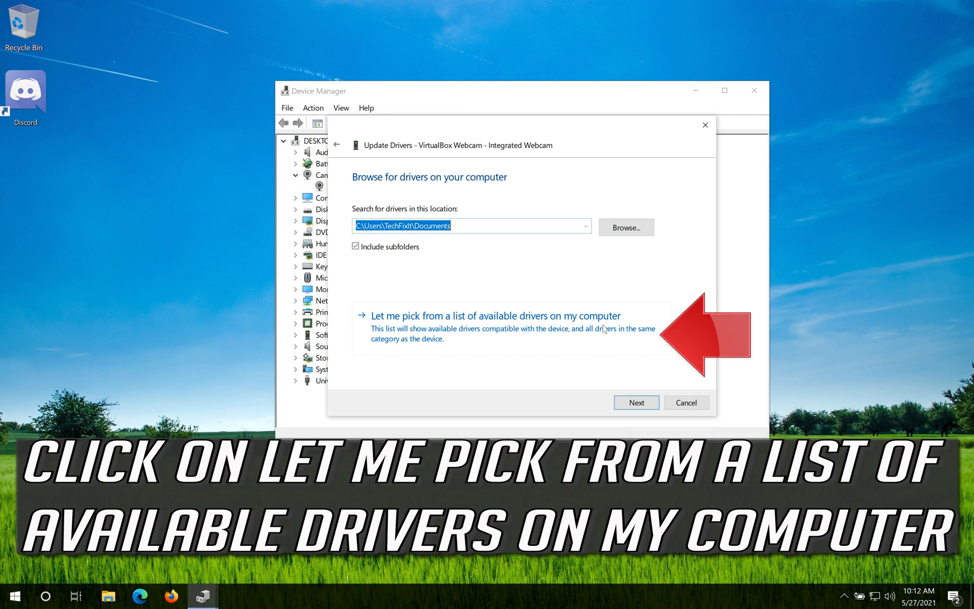
pyautogui.click(496, 316)
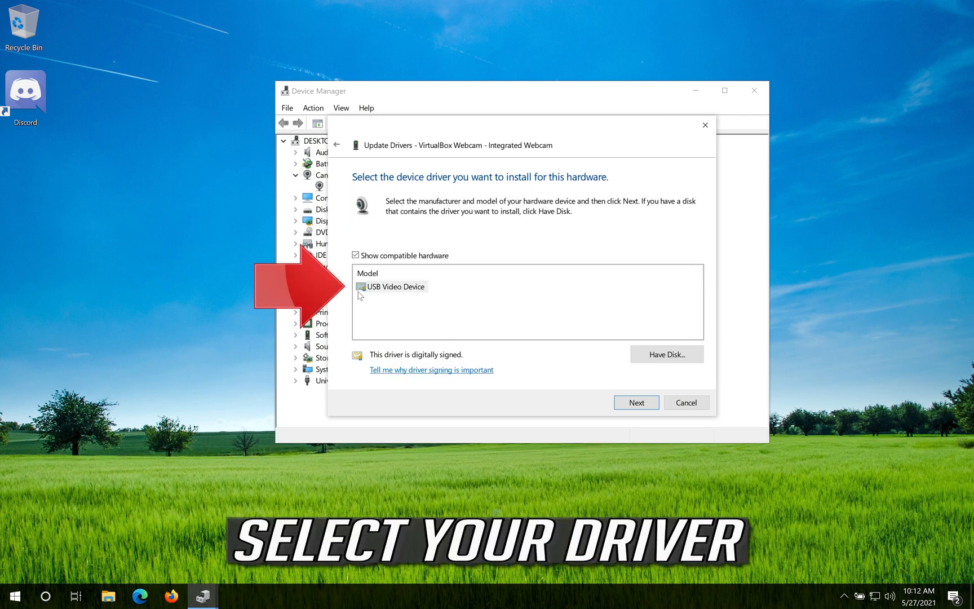
pyautogui.click(394, 286)
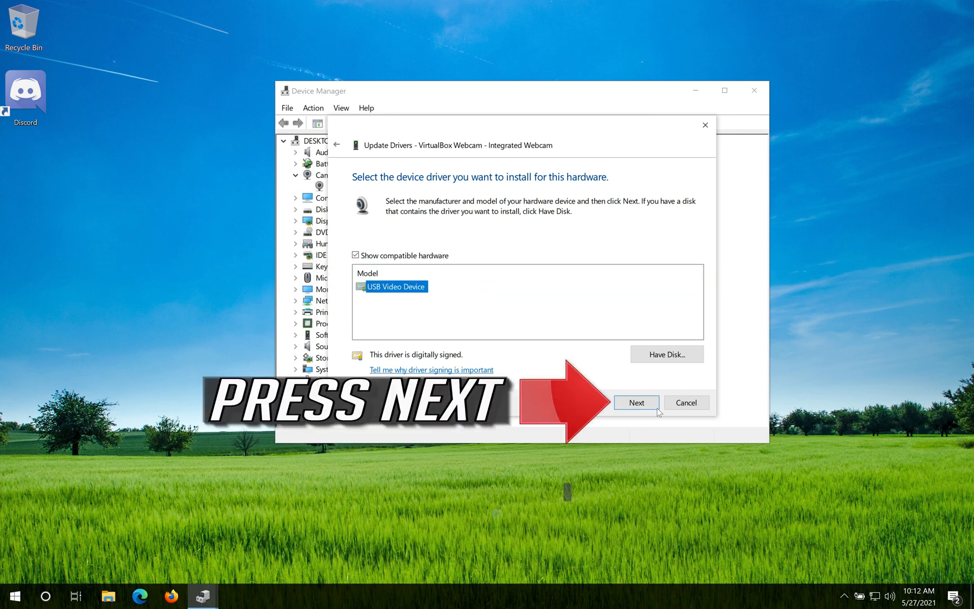
pyautogui.click(636, 402)
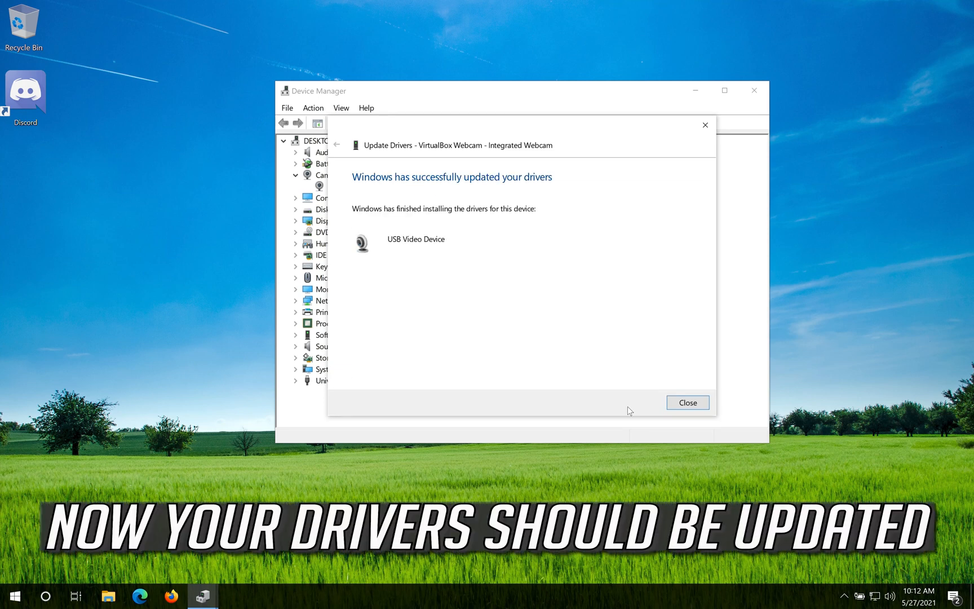
pyautogui.moveTo(582, 196)
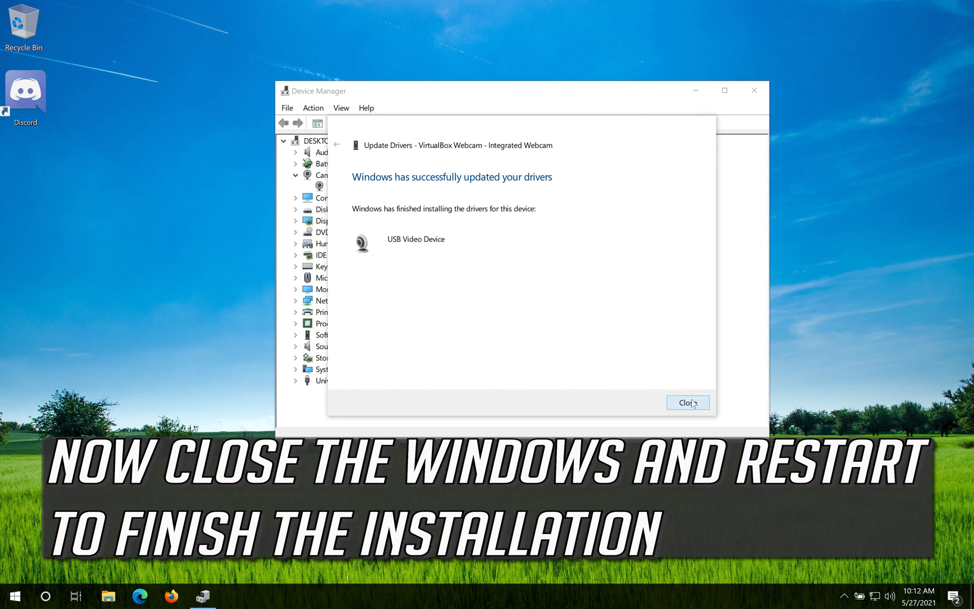
pyautogui.click(687, 403)
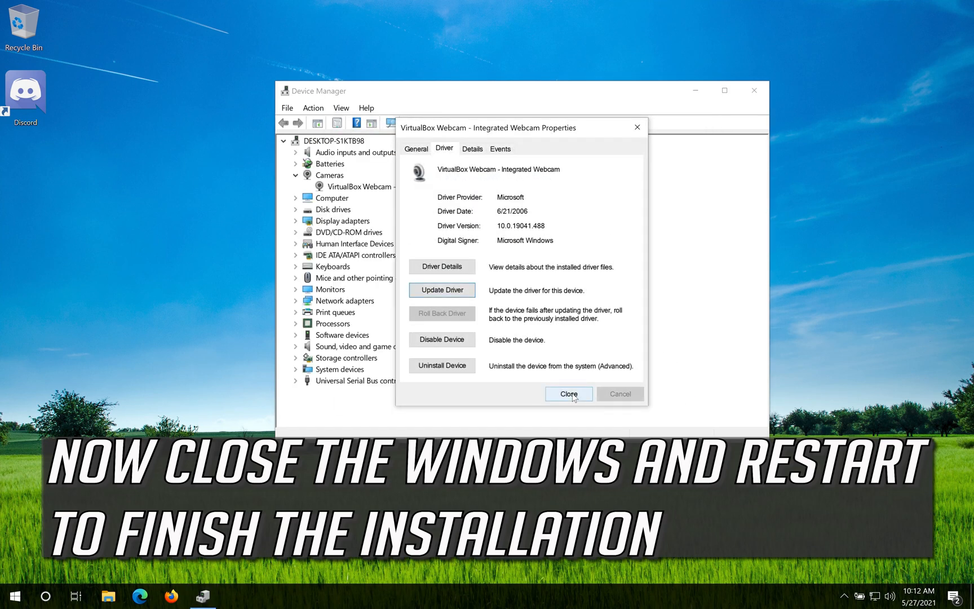
# - Close the webcam properties and Device Manager, then restart the PC from the Start power options
pyautogui.click(567, 394)
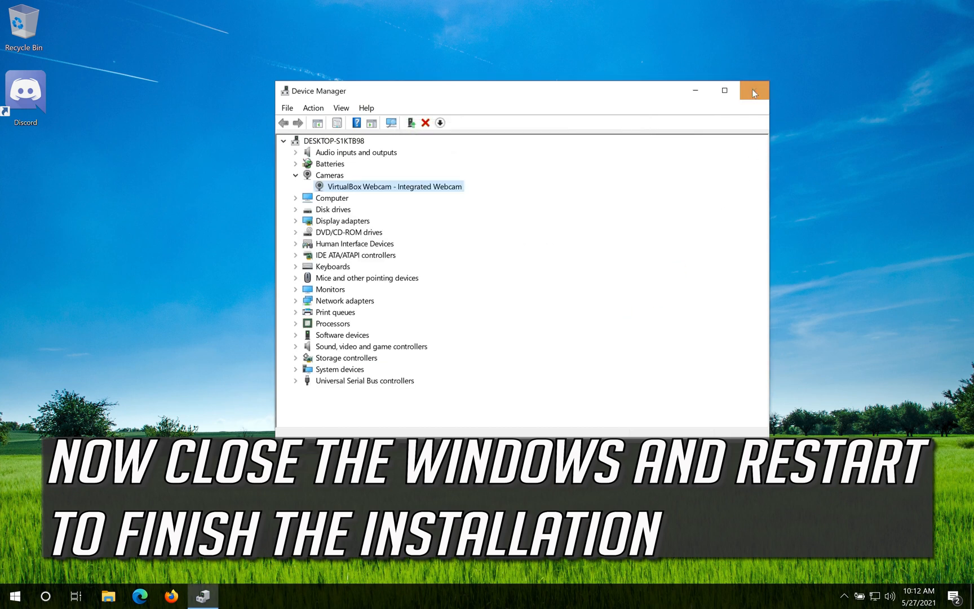
pyautogui.click(12, 595)
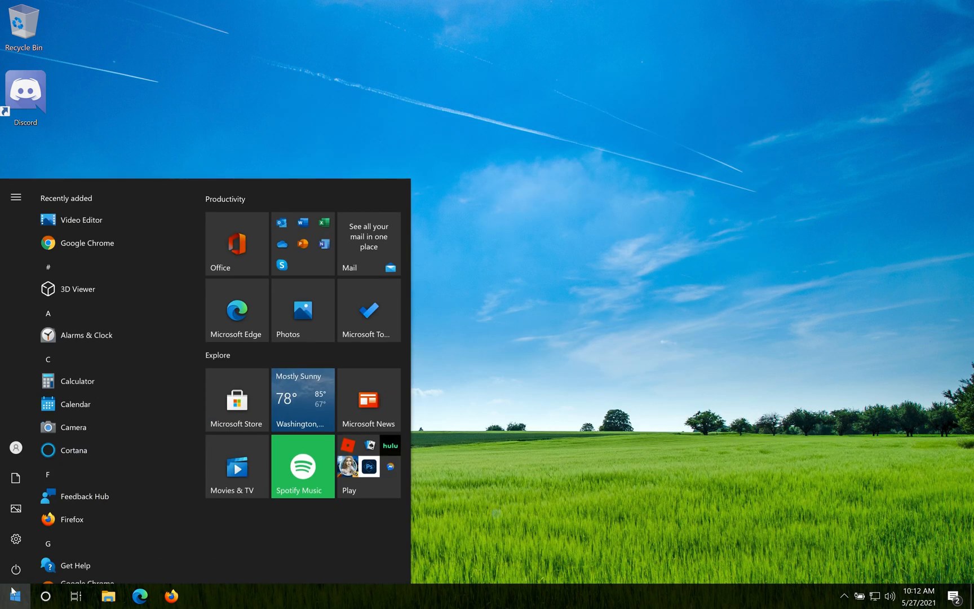
pyautogui.click(15, 568)
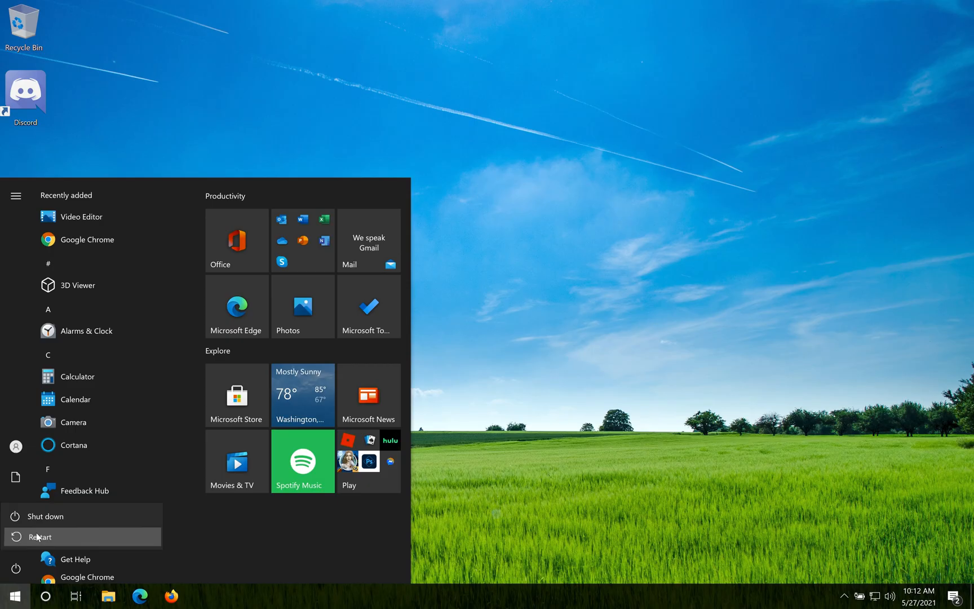
pyautogui.write('de')
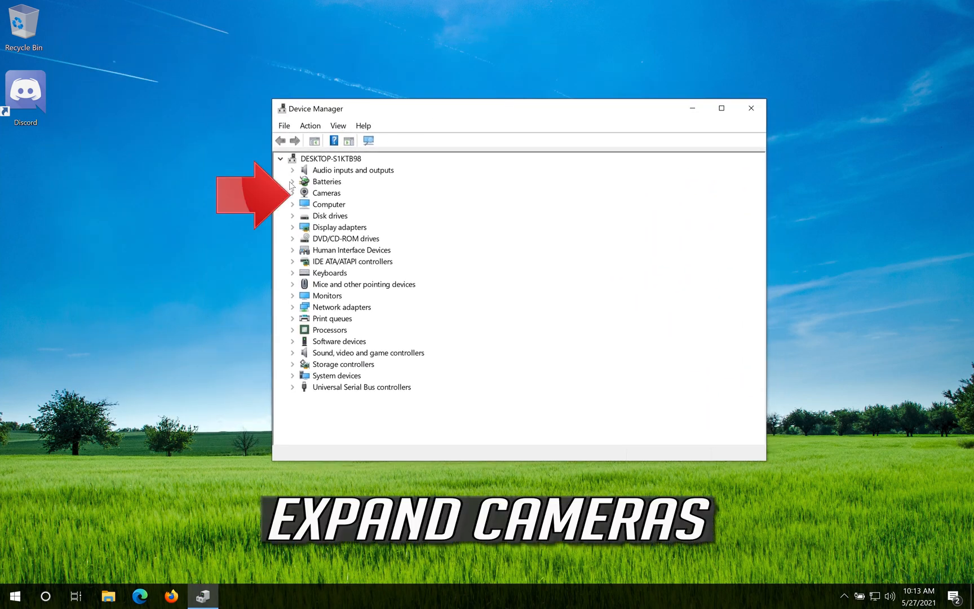
pyautogui.moveTo(294, 195)
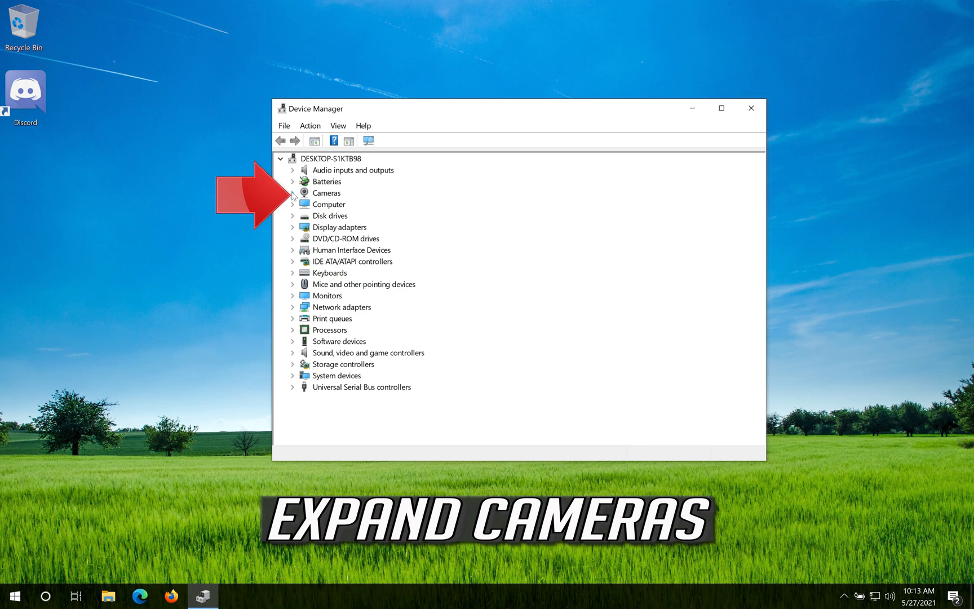
# - Expand Cameras again and show the VirtualBox Webcam's Driver details in its properties
pyautogui.click(293, 193)
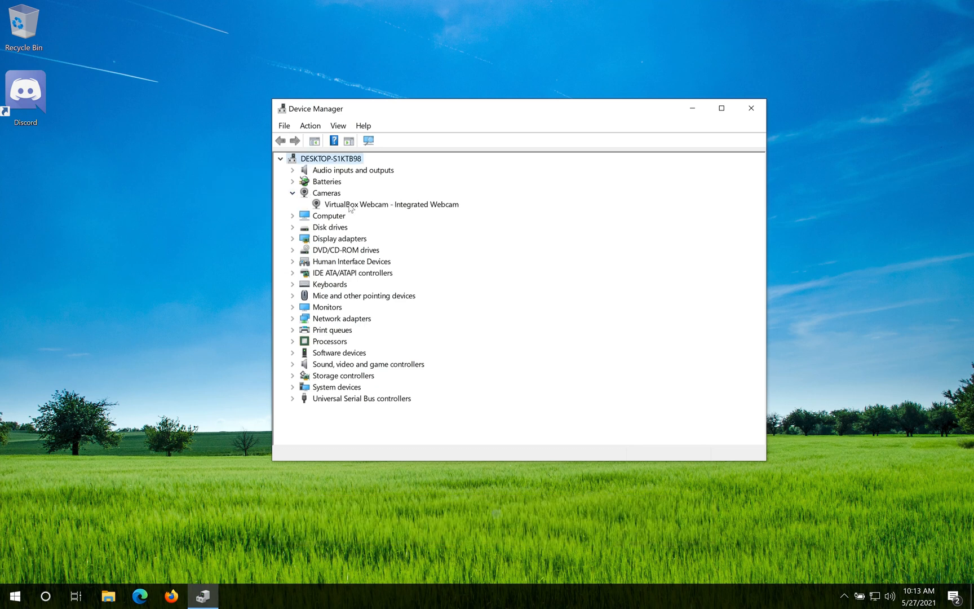
pyautogui.rightClick(390, 204)
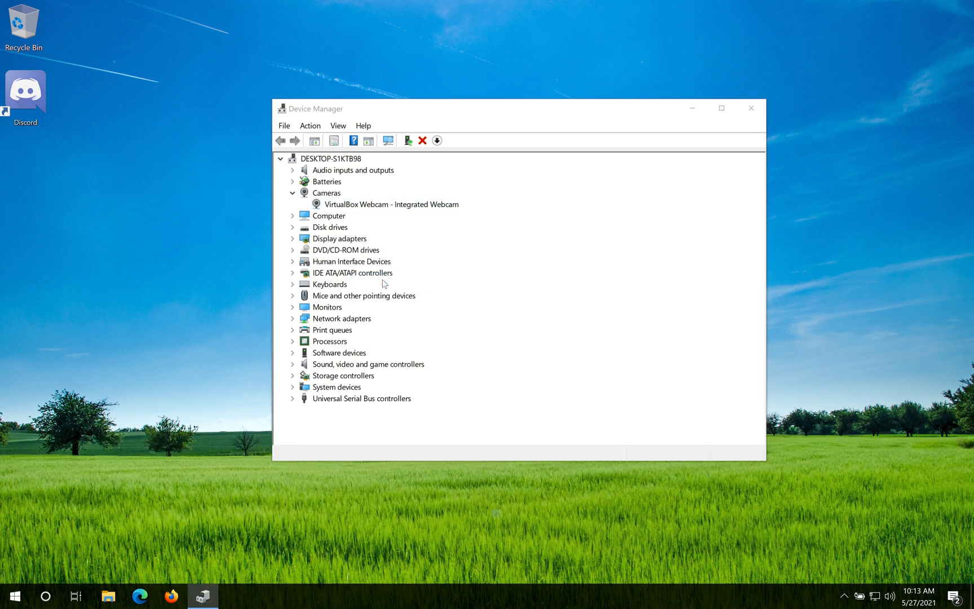
pyautogui.doubleClick(391, 204)
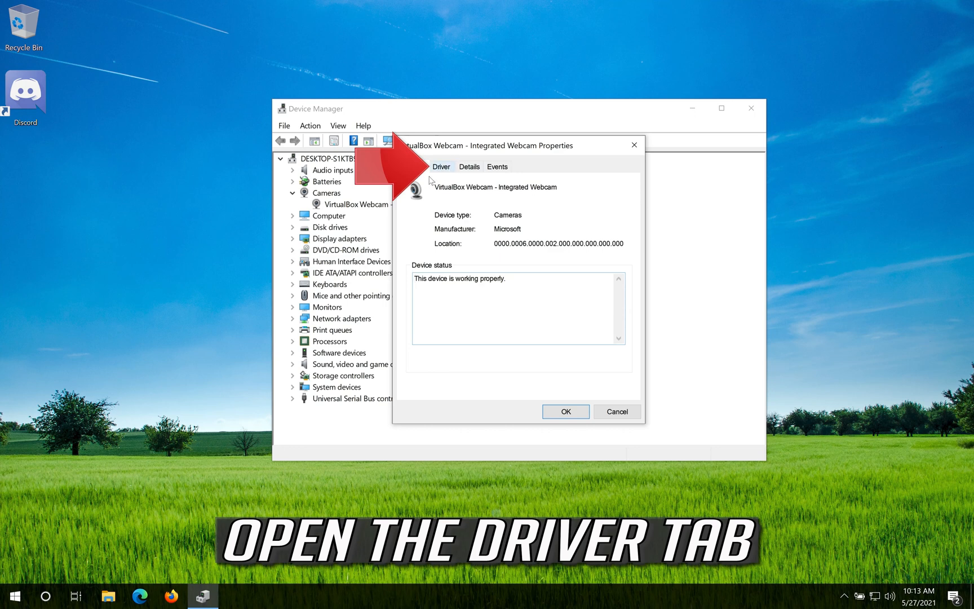
pyautogui.click(441, 166)
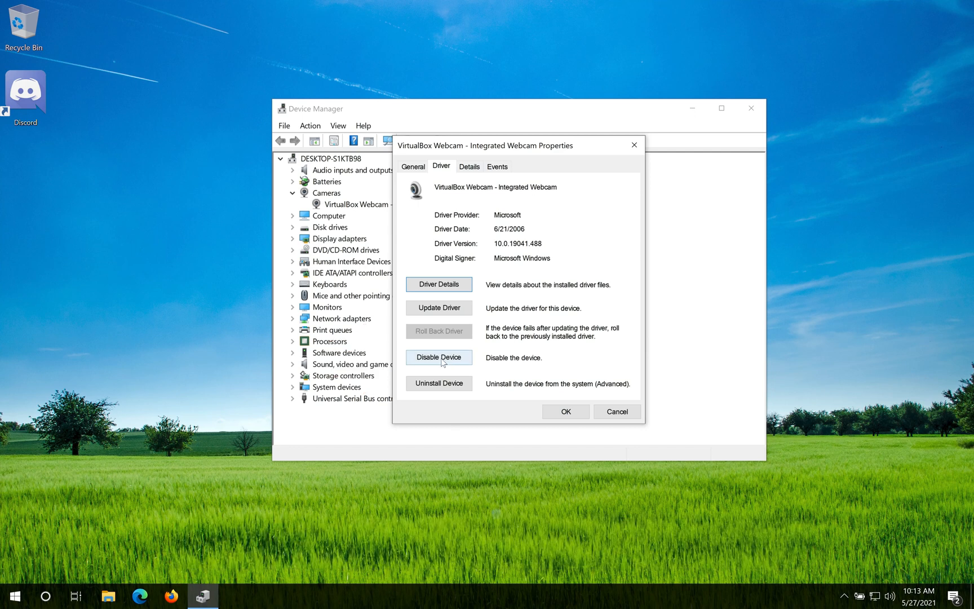
# - Disable the webcam, confirm the warning, then enable it again
pyautogui.click(437, 357)
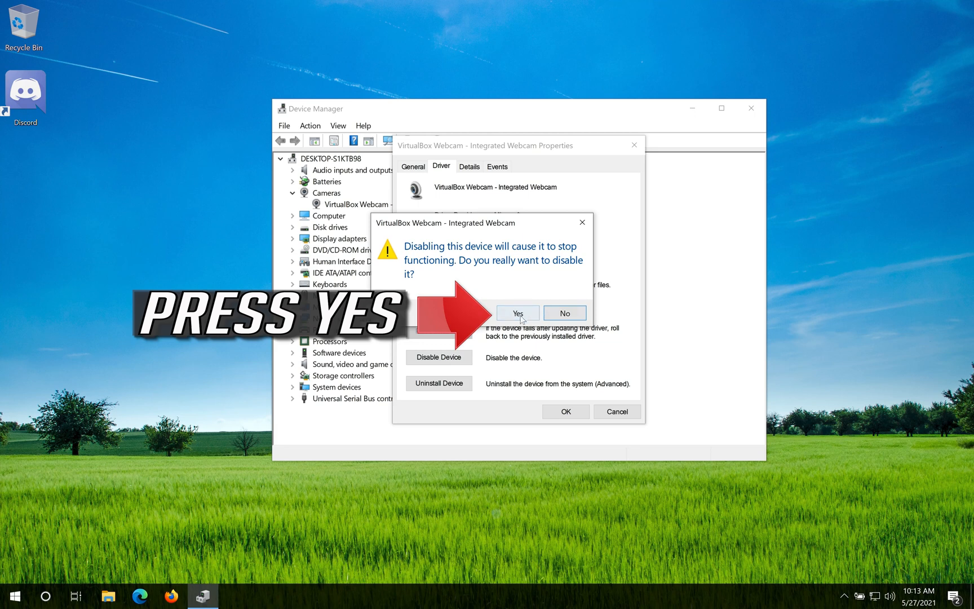
pyautogui.click(518, 312)
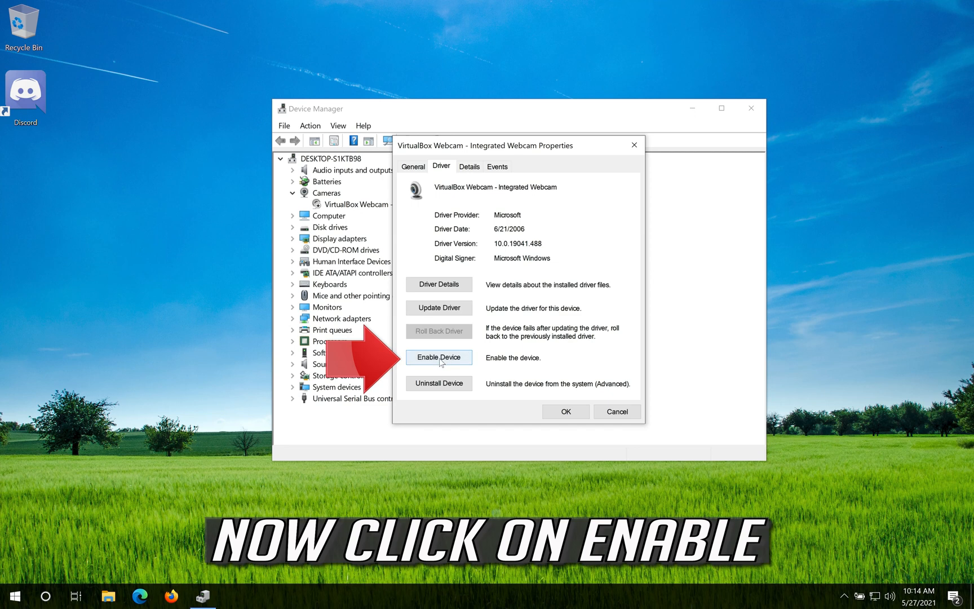
pyautogui.click(437, 358)
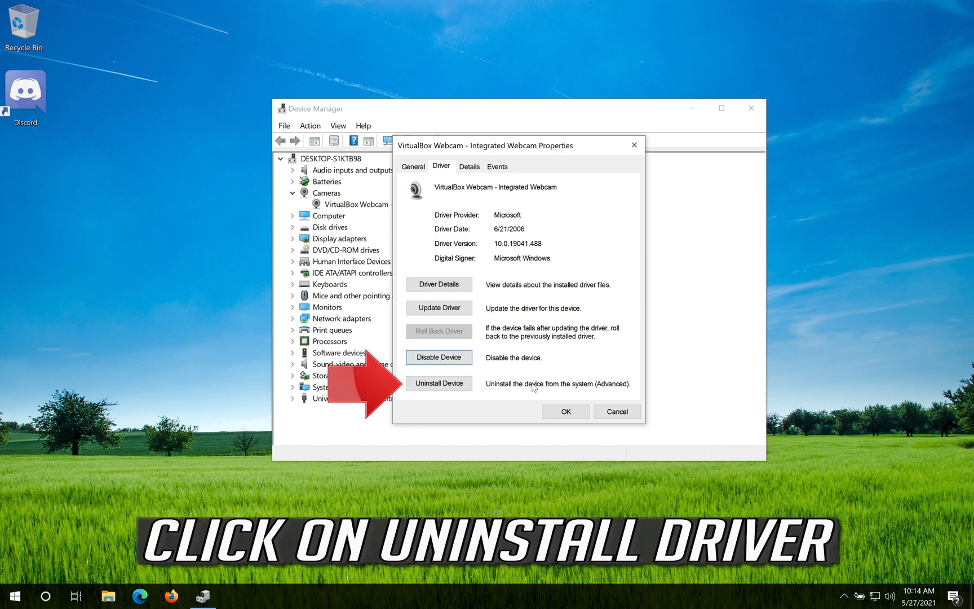
# - Uninstall the VirtualBox webcam, confirm removal, and close Device Manager
pyautogui.click(439, 382)
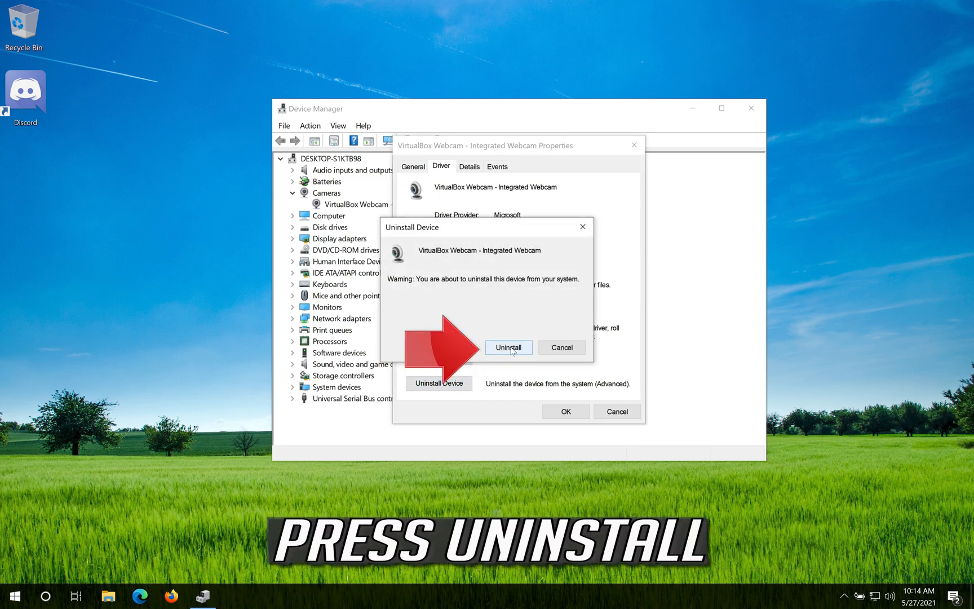
pyautogui.click(508, 347)
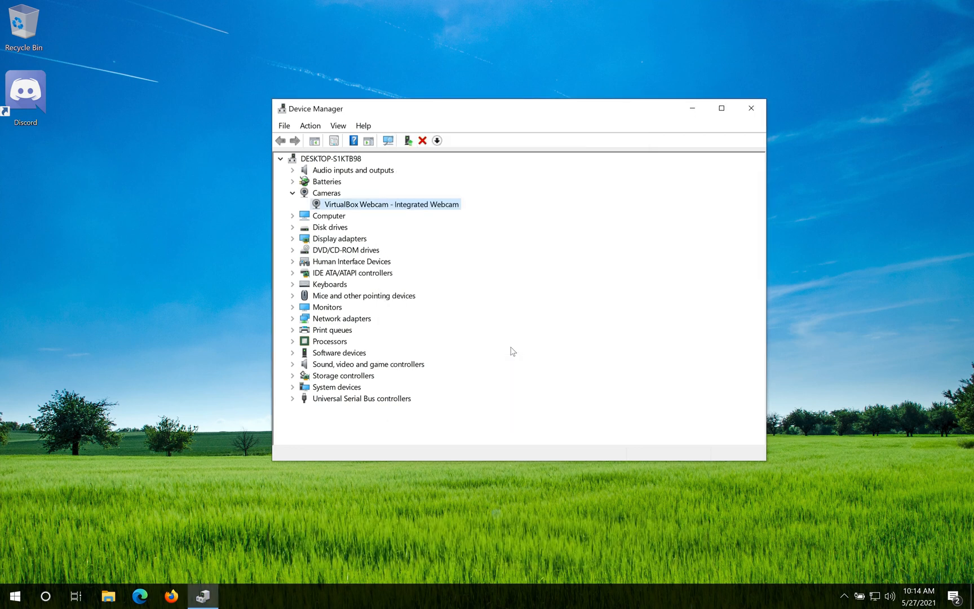
pyautogui.click(292, 193)
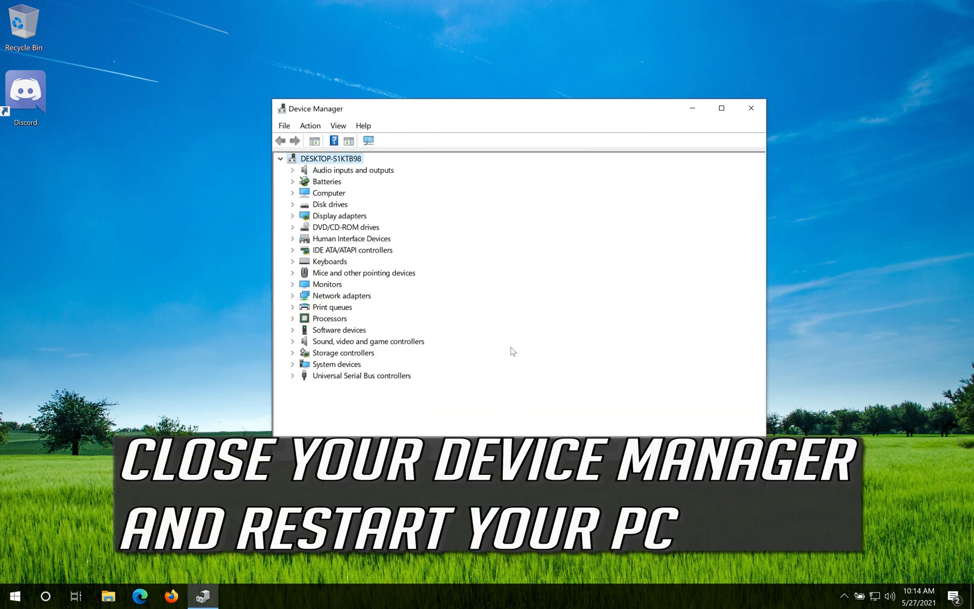
pyautogui.moveTo(758, 109)
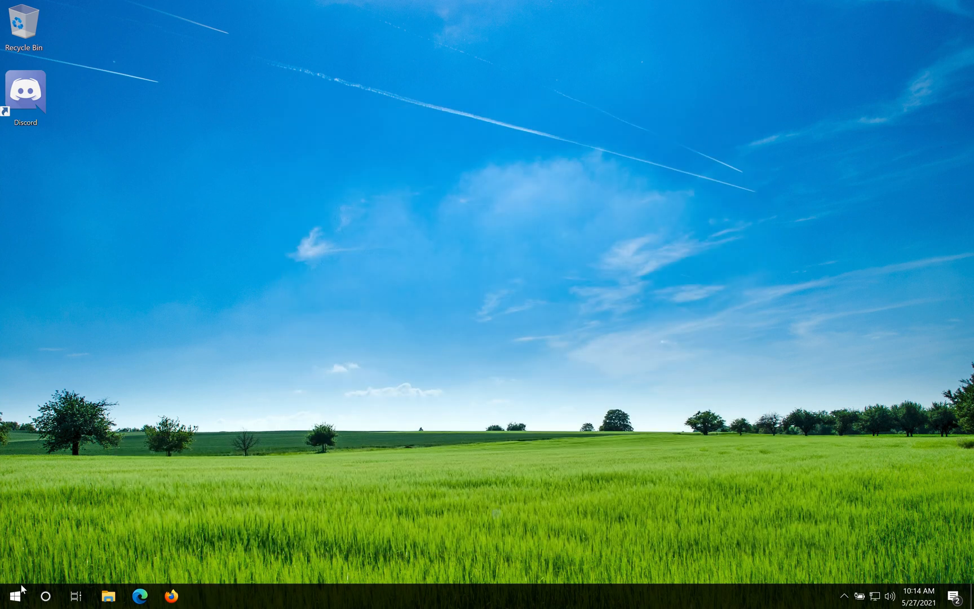
# - Restart the PC from the Start menu power options
pyautogui.click(9, 595)
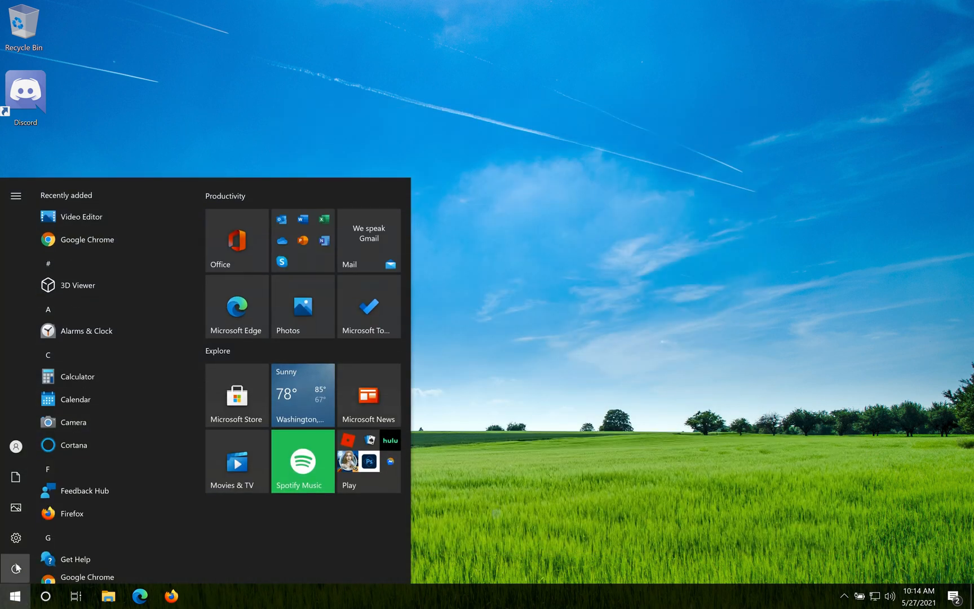
pyautogui.click(16, 197)
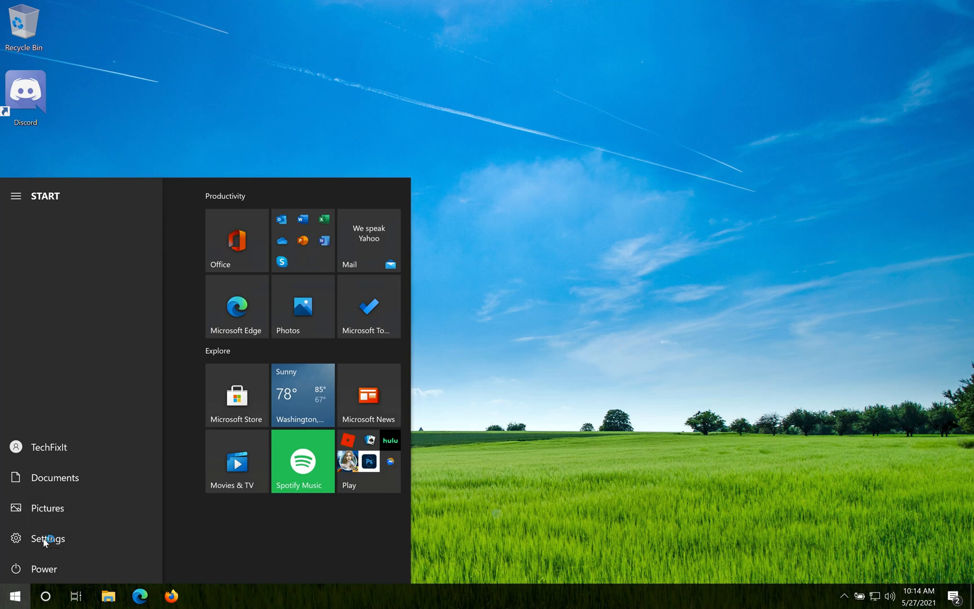
pyautogui.click(44, 568)
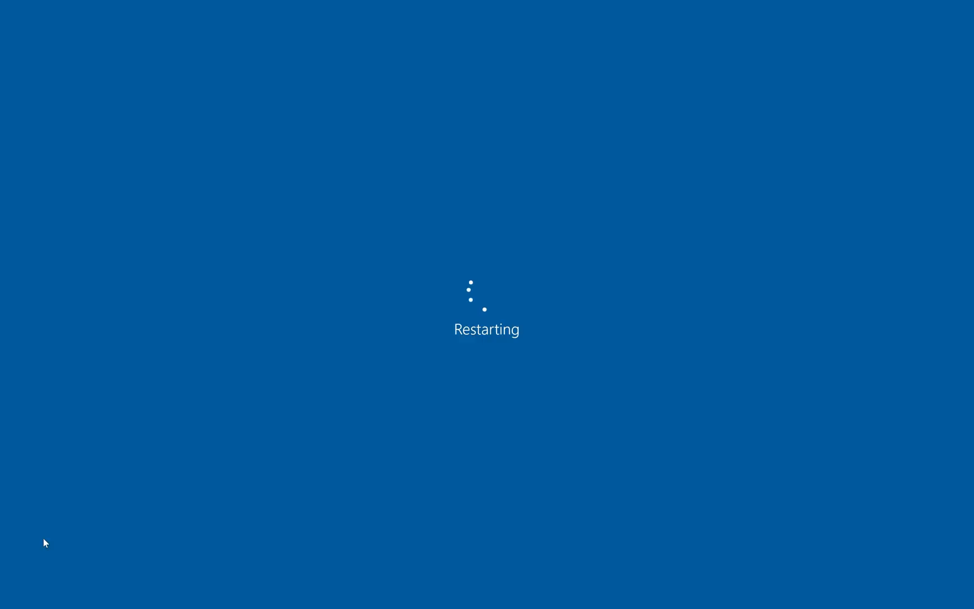